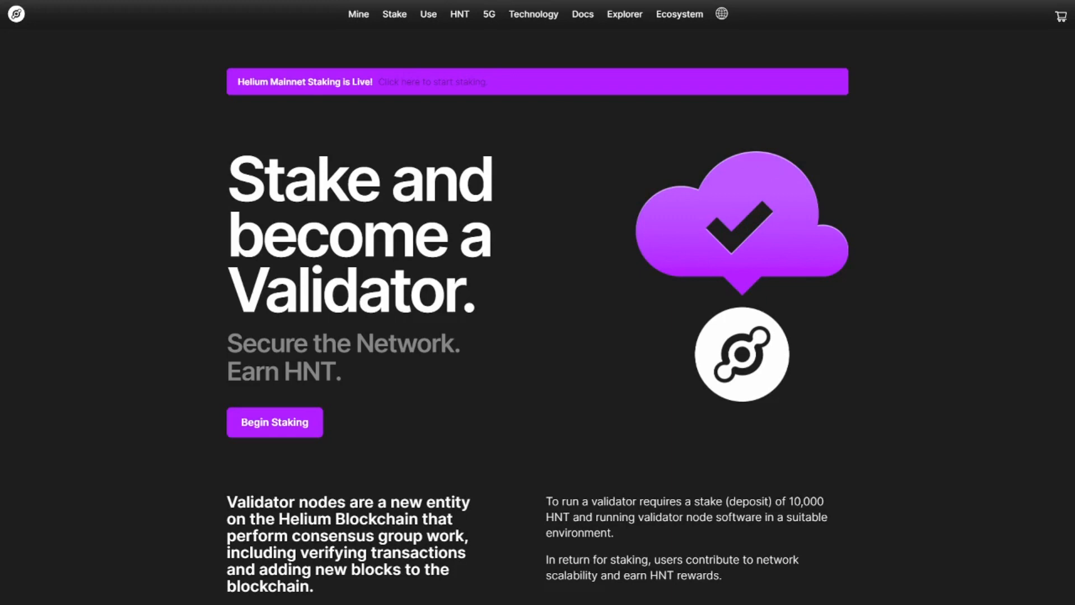
mouse_move(776, 437)
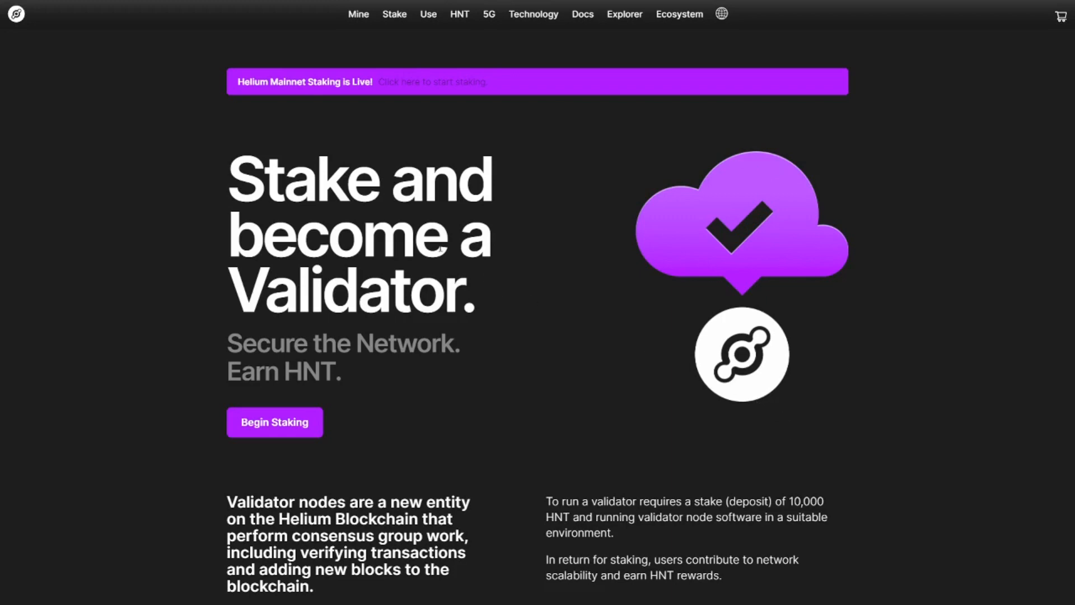
Scroll past the hero to Milestones, where Network Status shows 100% capacity, 3,320,000 HNT.
scroll("down", 3)
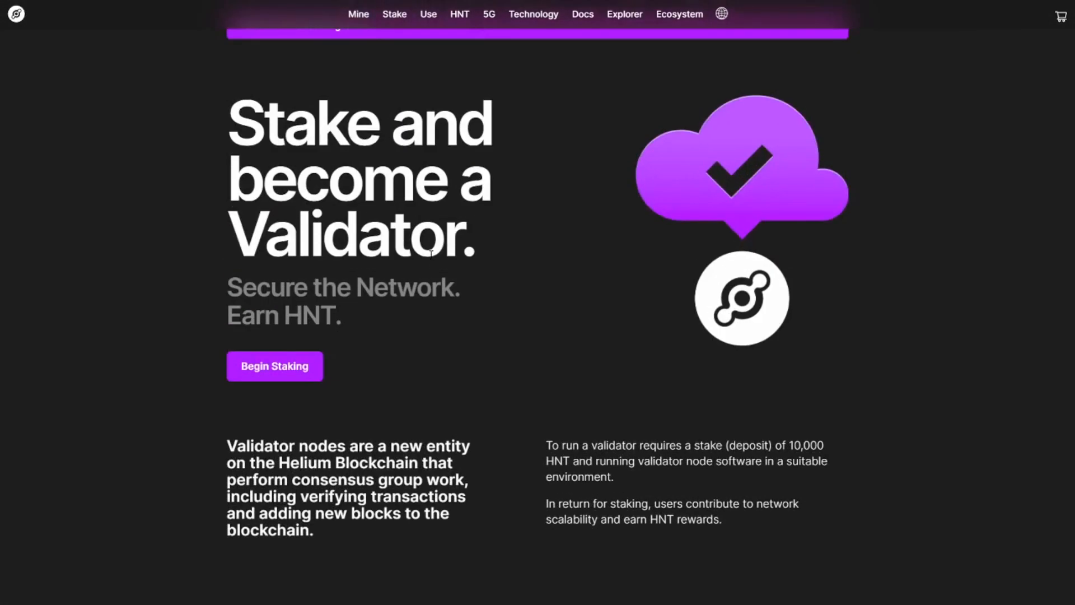
left_click_drag(549, 445, 824, 445)
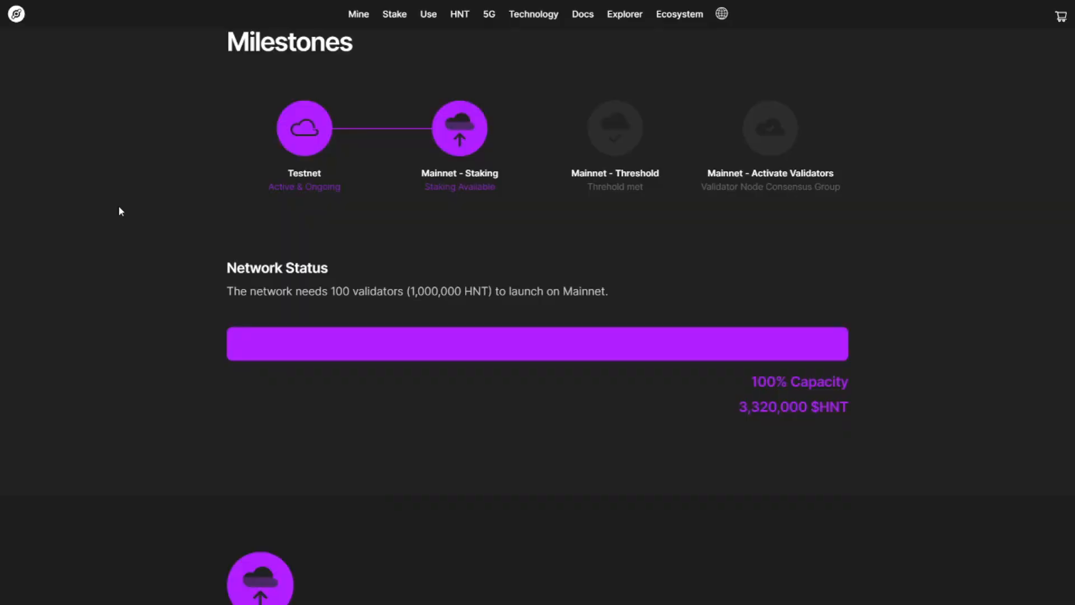
mouse_move(574, 315)
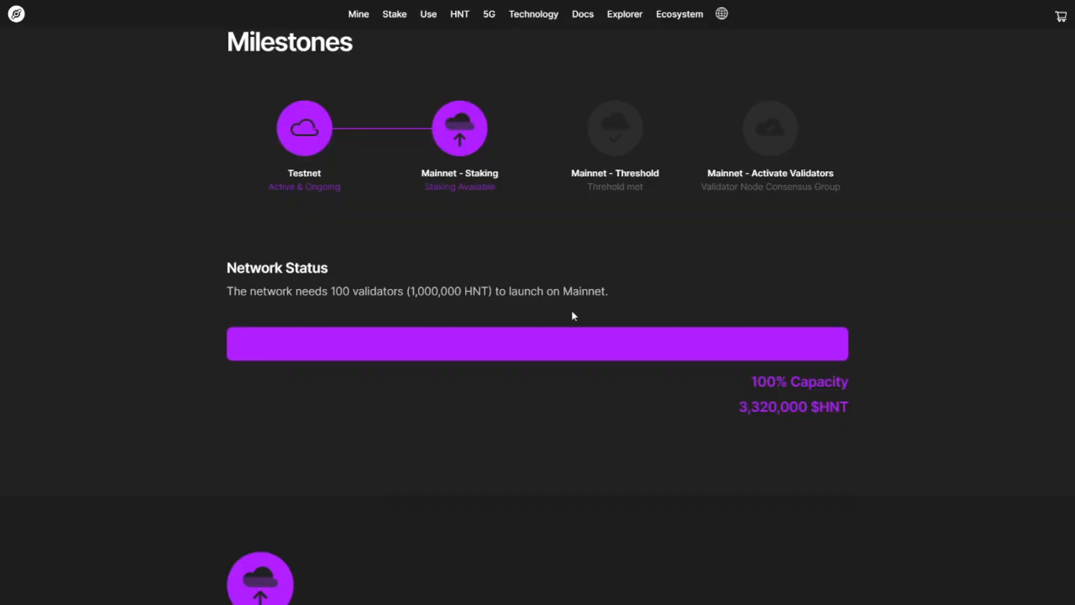
mouse_move(828, 376)
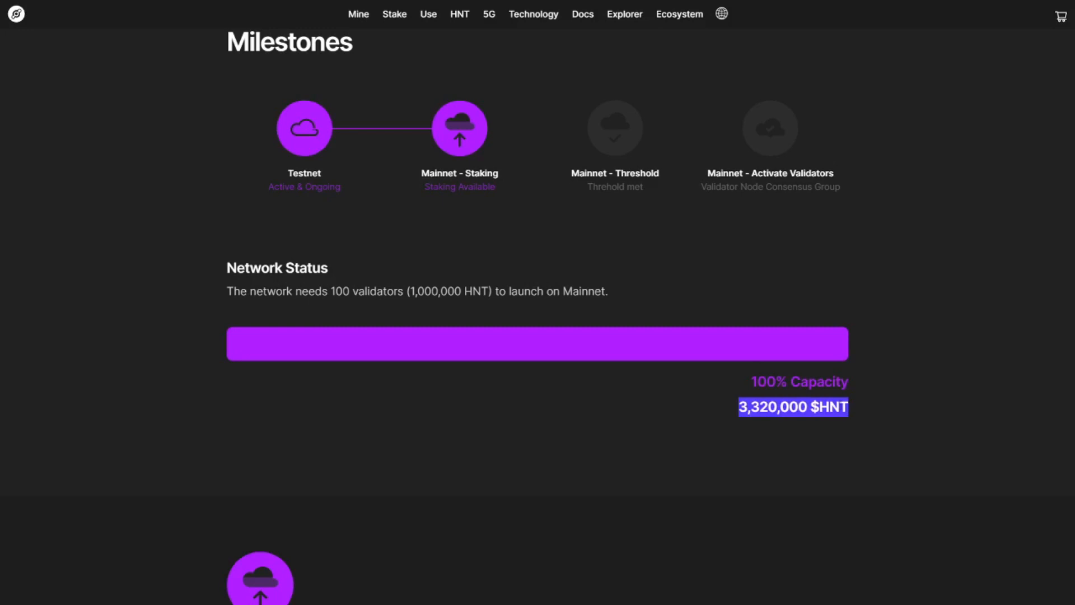
mouse_move(716, 387)
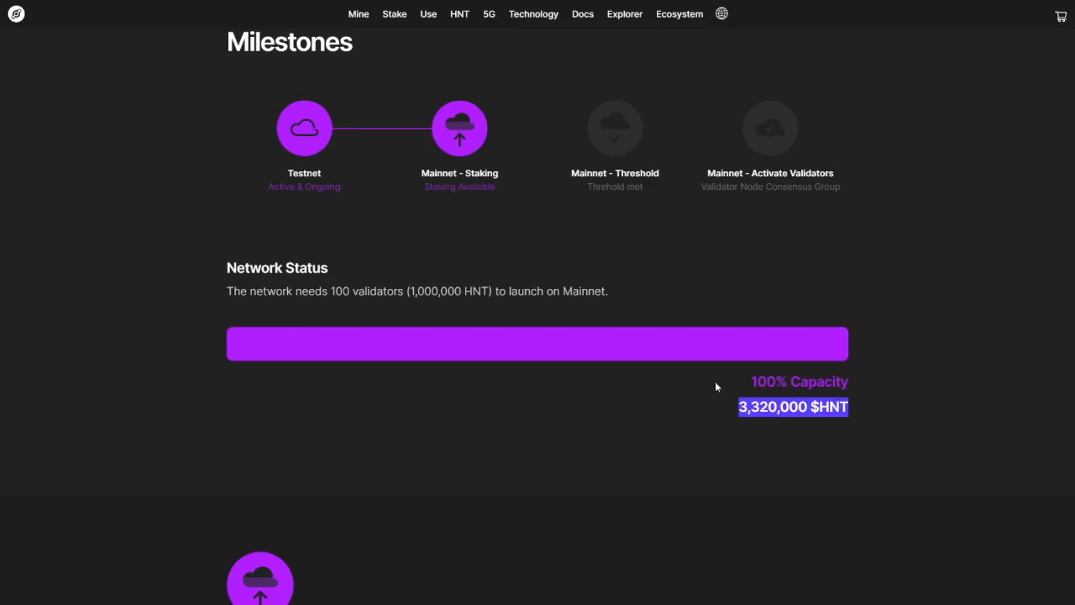
Scroll back up to the Yield Estimations chart, with estimated APR from 360% to 36%.
scroll("up", 3)
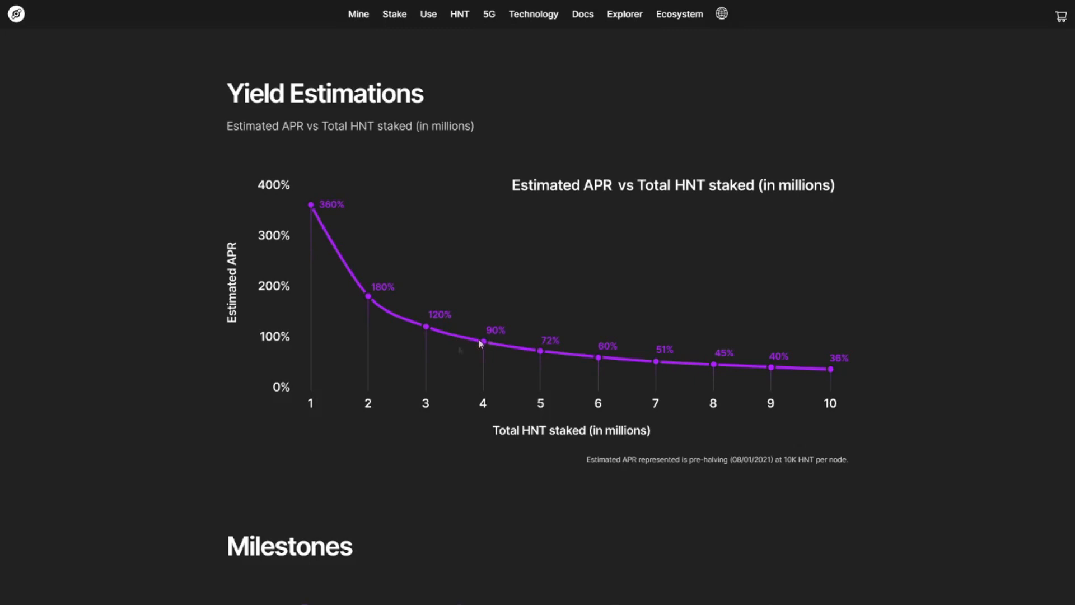
mouse_move(308, 405)
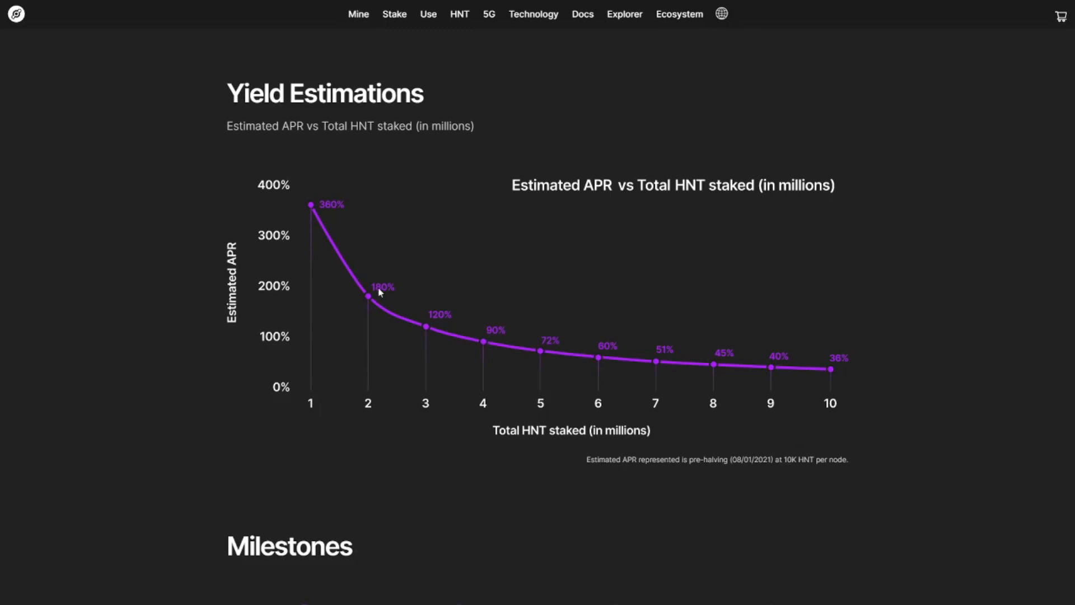
mouse_move(434, 326)
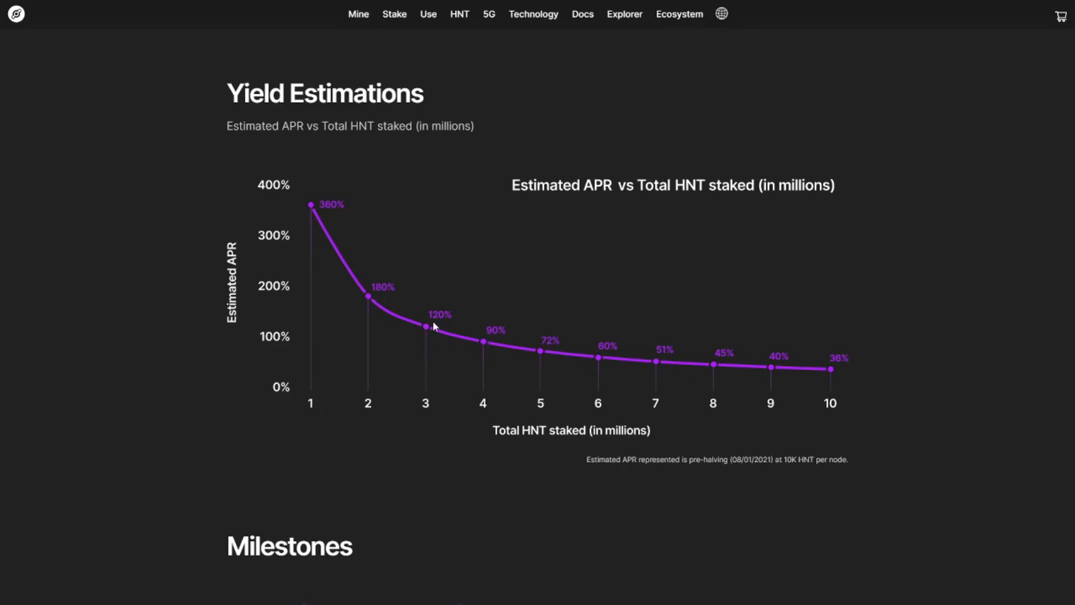
mouse_move(445, 412)
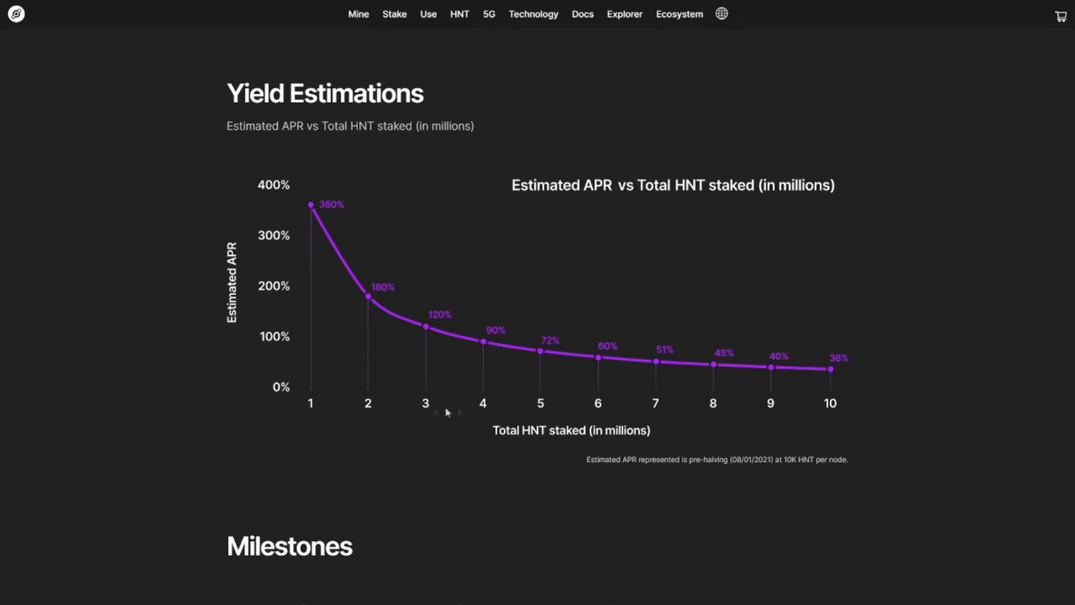
mouse_move(490, 410)
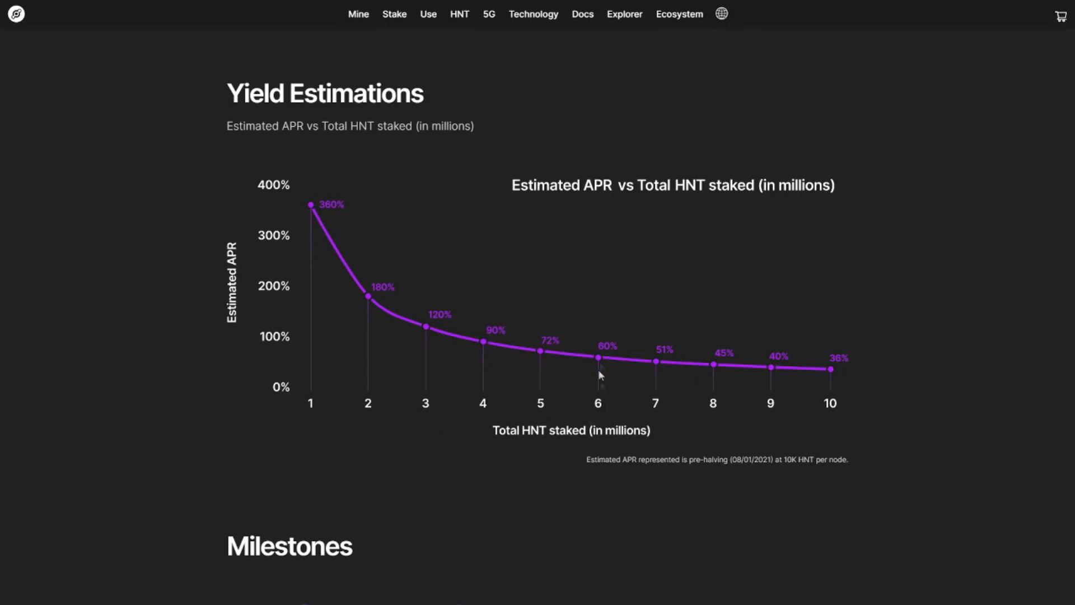
mouse_move(602, 361)
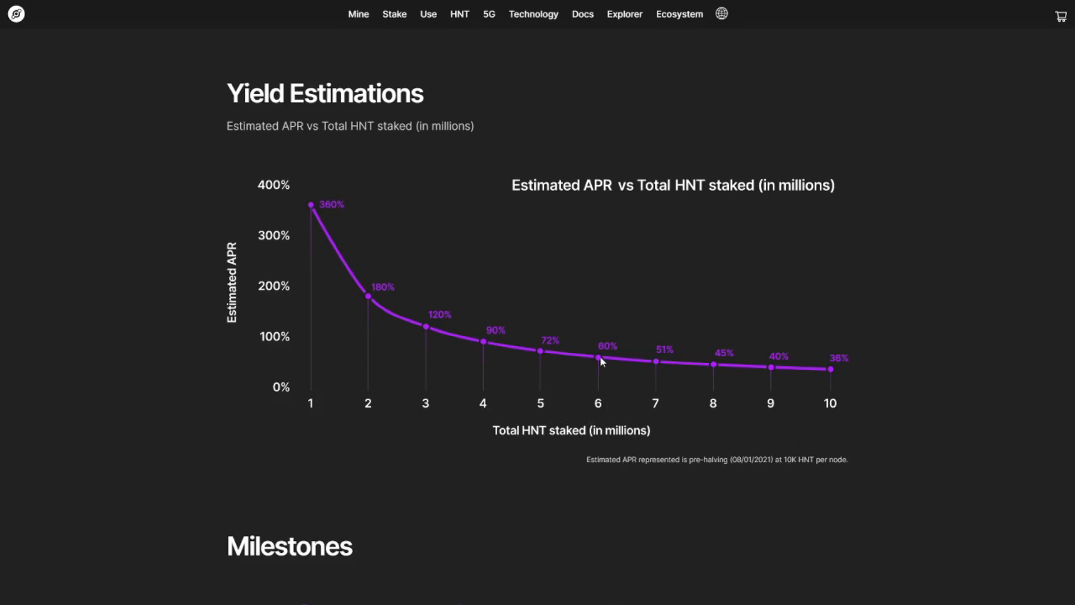
mouse_move(658, 364)
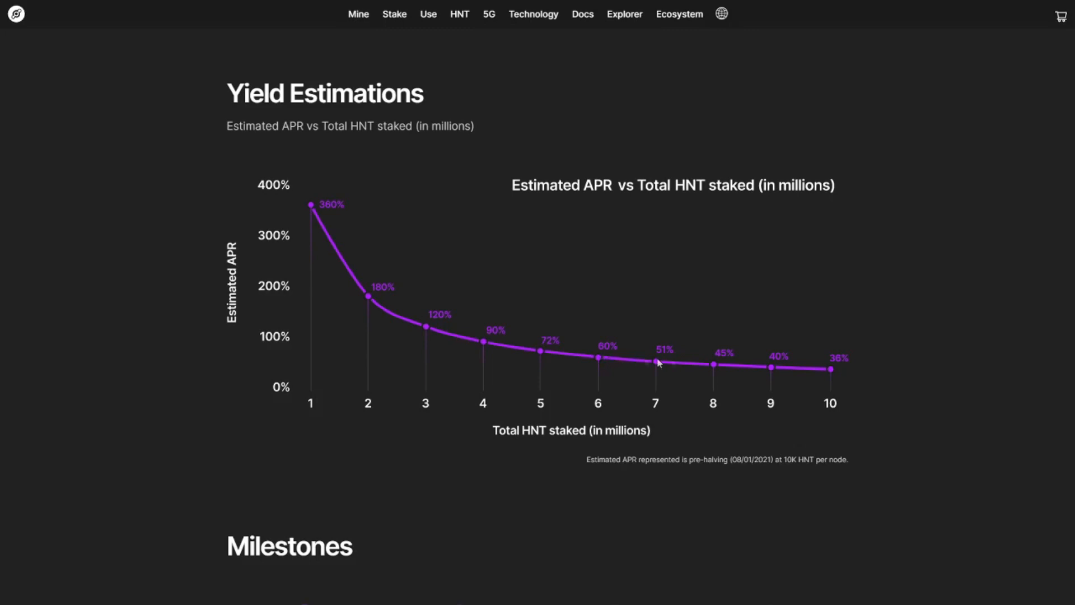
mouse_move(591, 354)
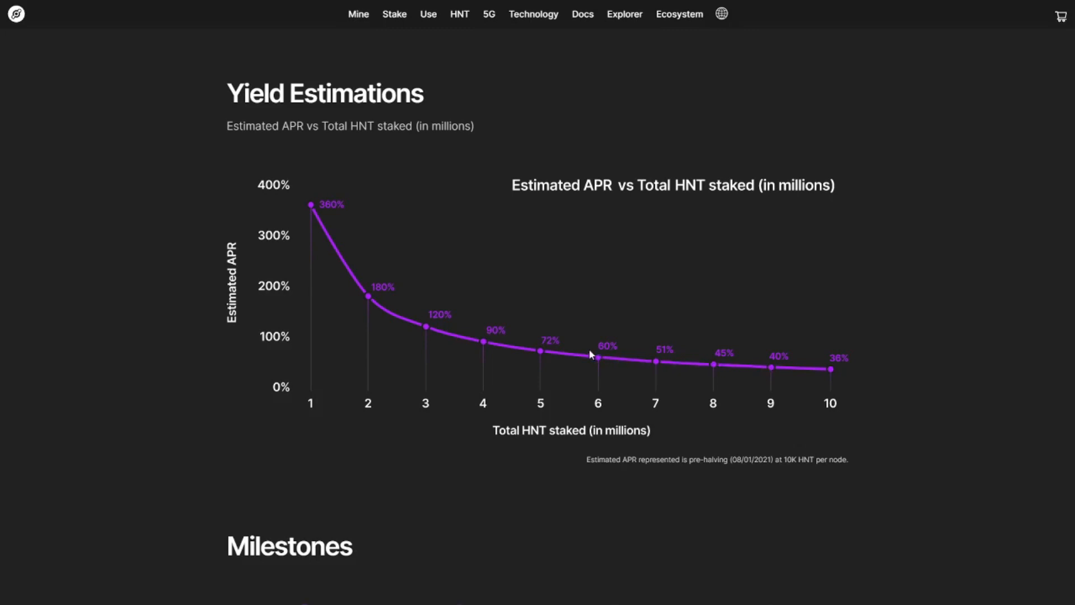
mouse_move(599, 359)
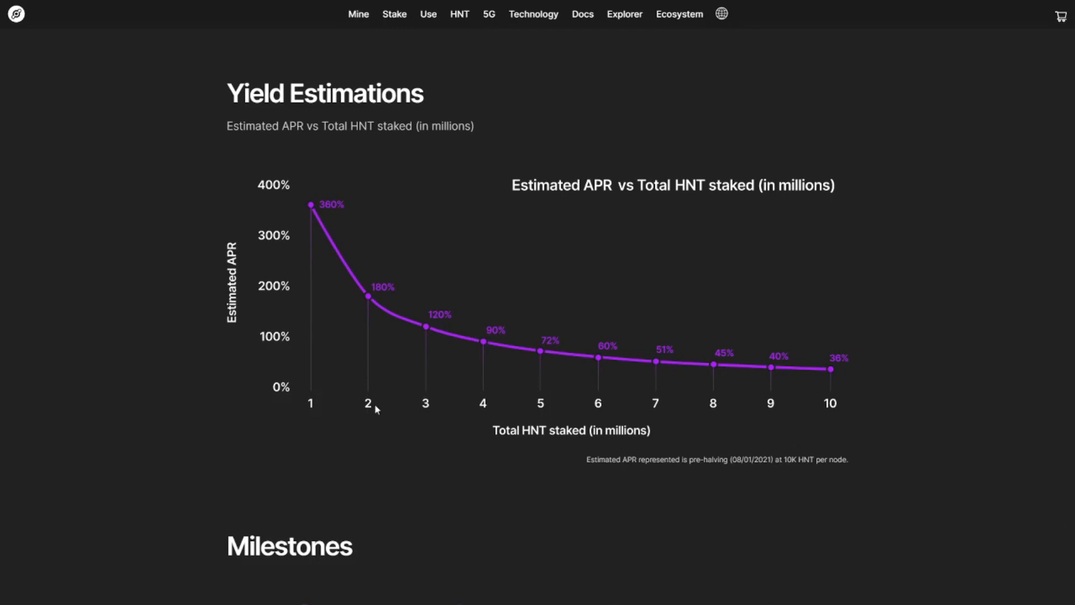
mouse_move(436, 406)
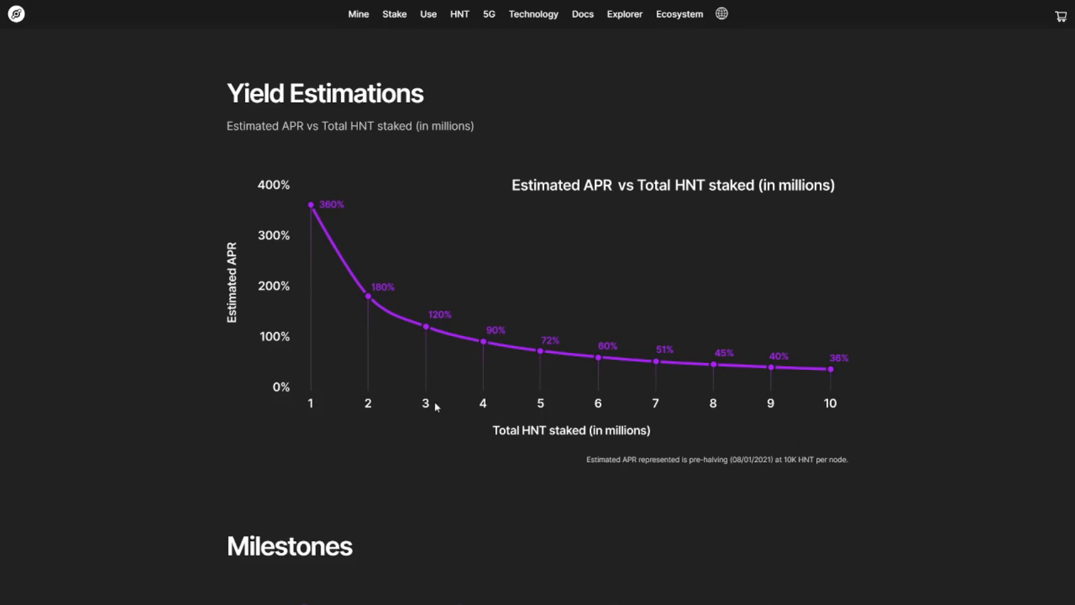
mouse_move(424, 414)
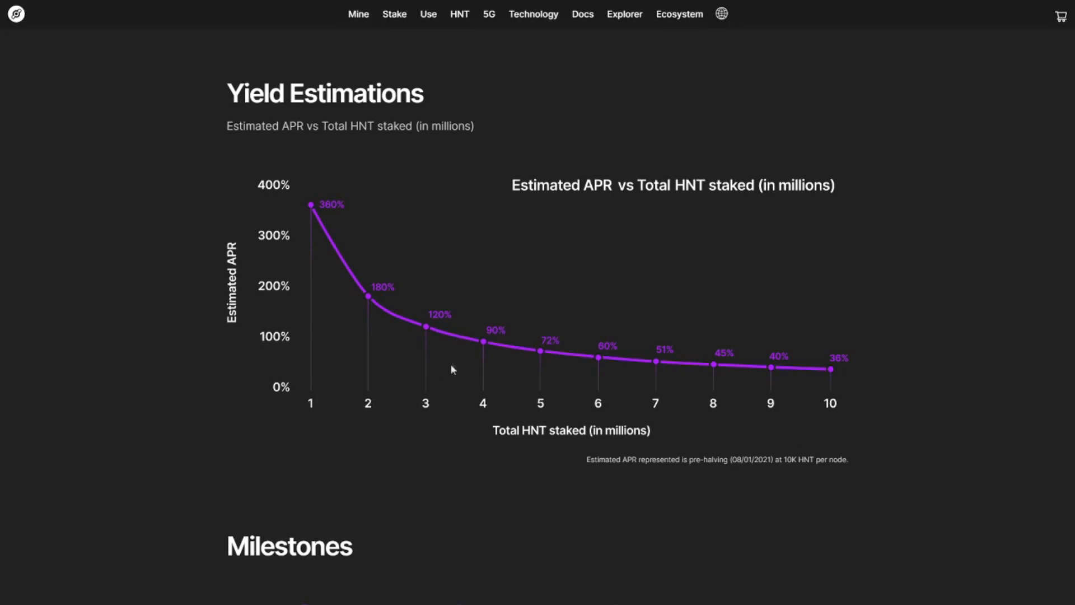
mouse_move(450, 343)
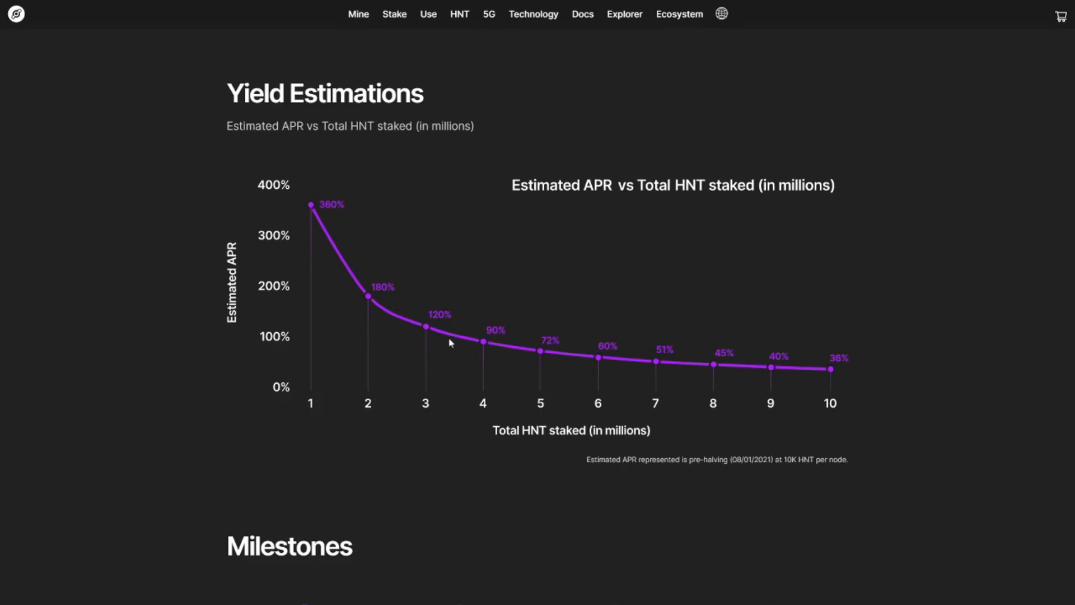
mouse_move(474, 402)
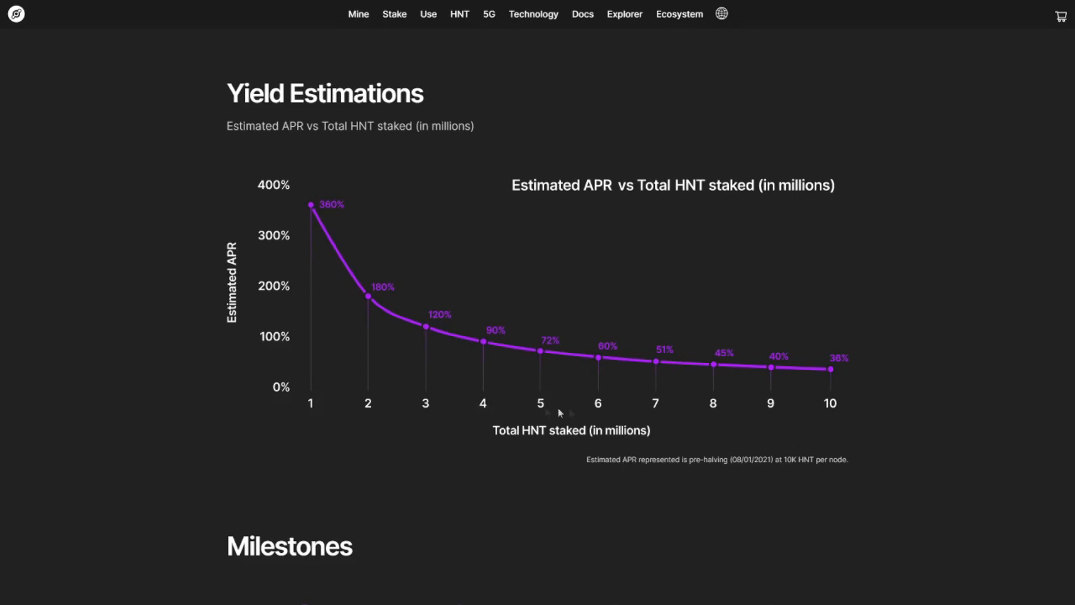
mouse_move(596, 414)
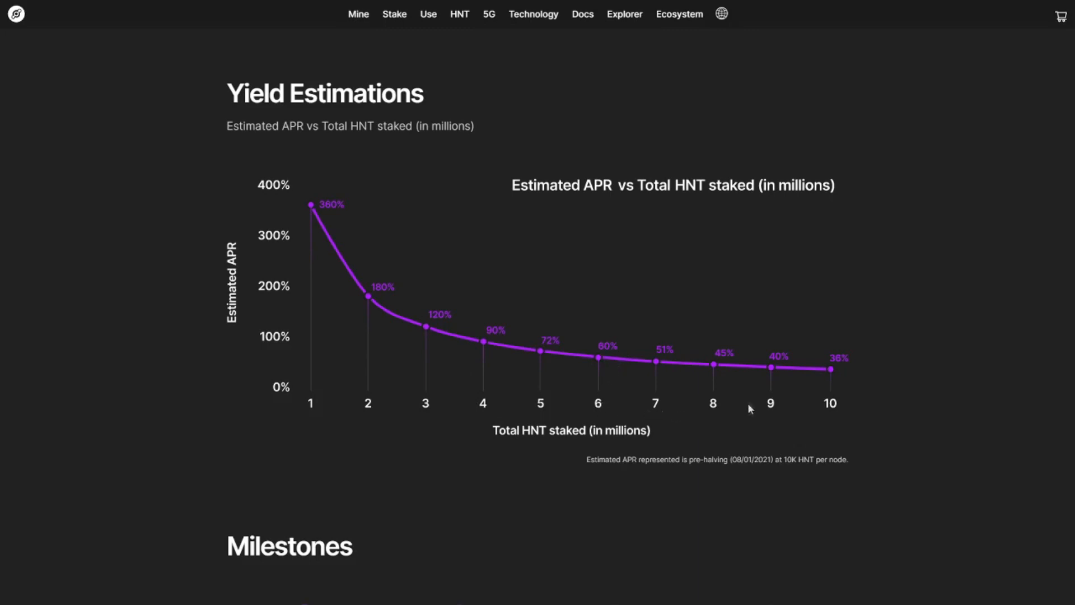
mouse_move(720, 430)
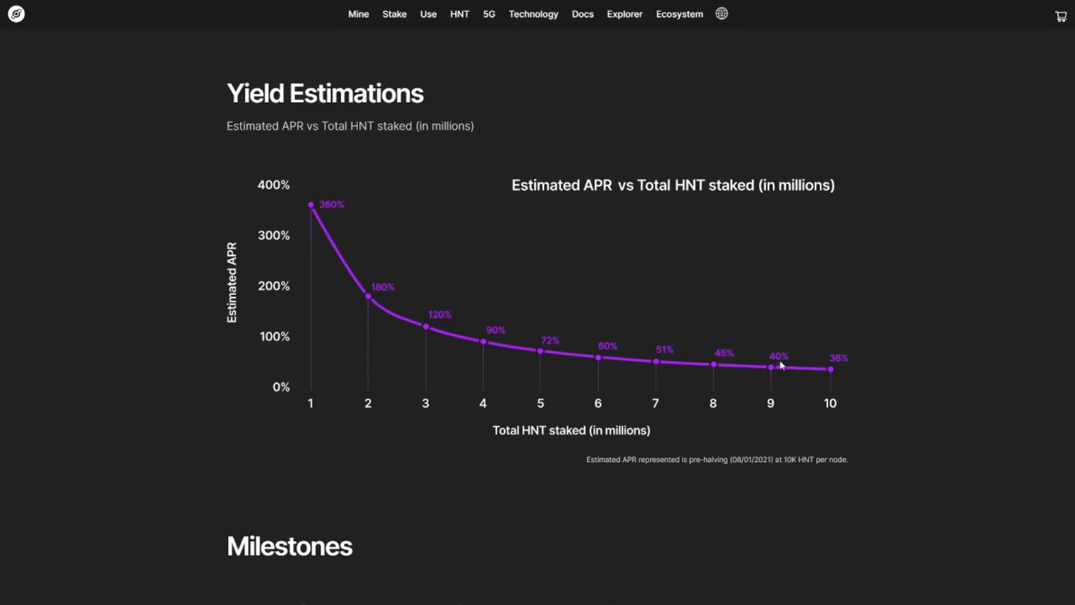
mouse_move(734, 372)
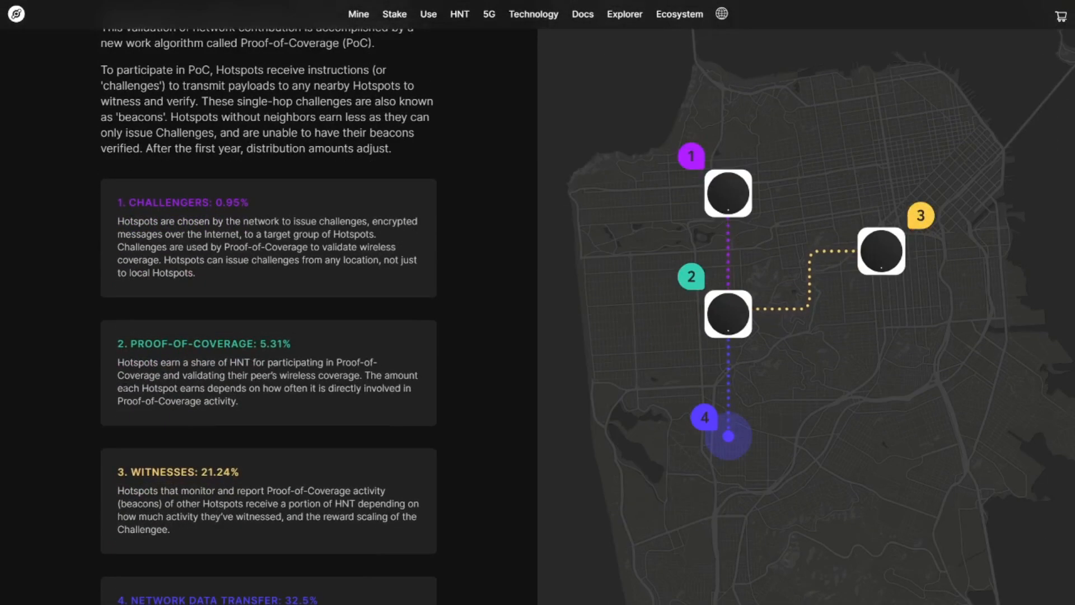
Scroll past the reward categories to the FAQ on overstaking, validator rewards and slashing.
scroll("down", 3)
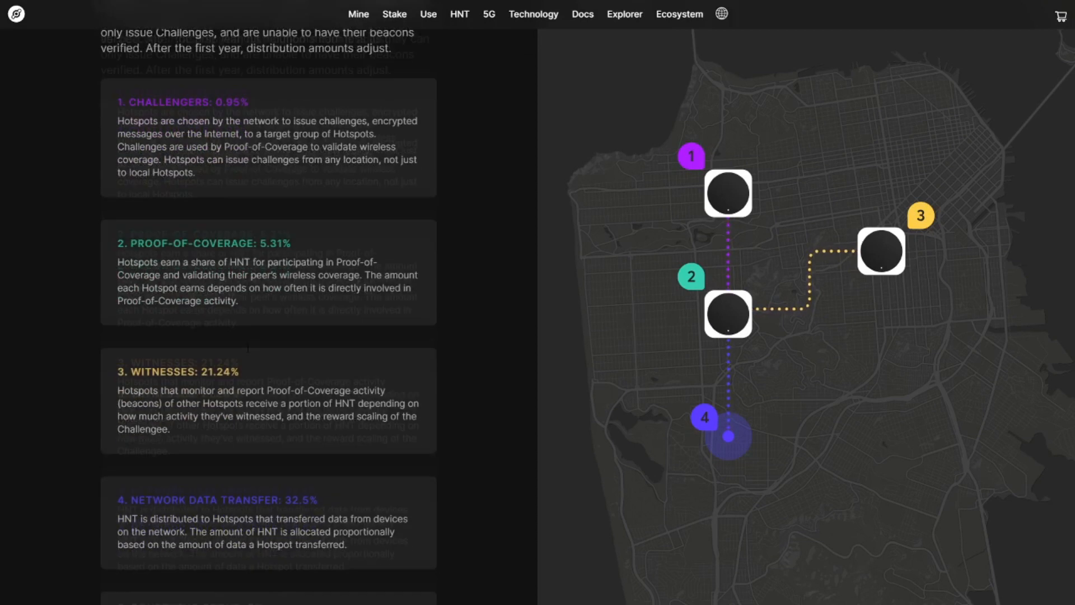
scroll("down", 3)
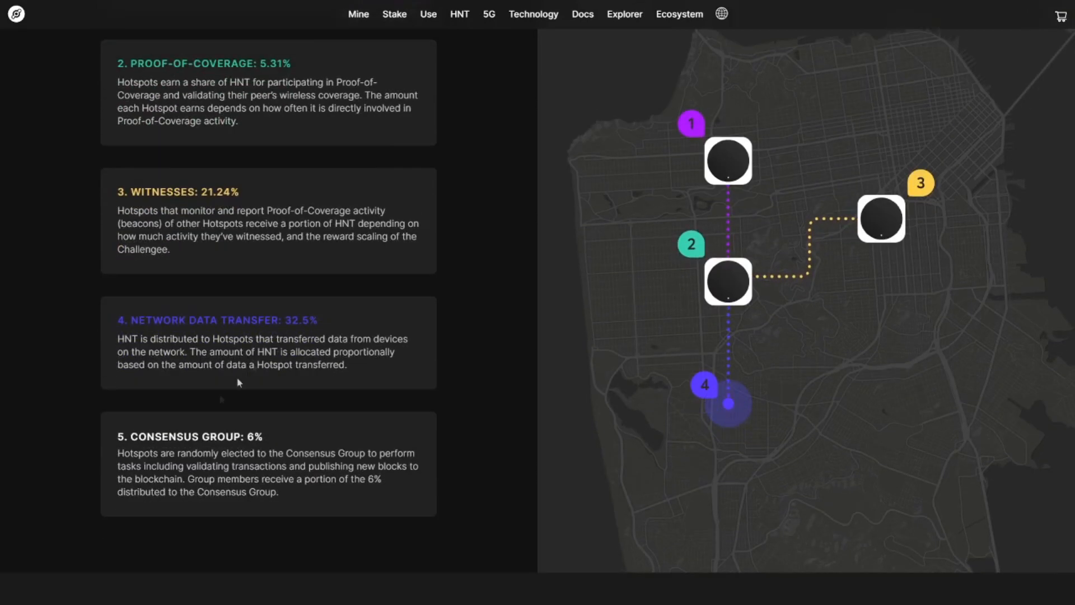
scroll("down", 3)
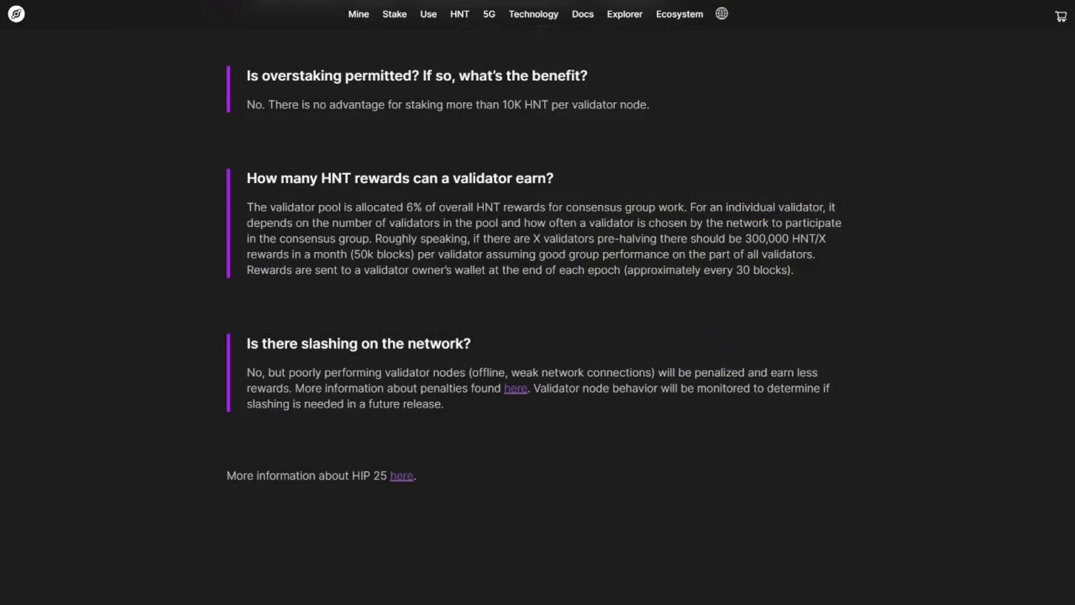
Move down to the 'To stake:' cards: 10K HNT DIY versus under 10K outsourcing.
left_click_drag(373, 208, 458, 208)
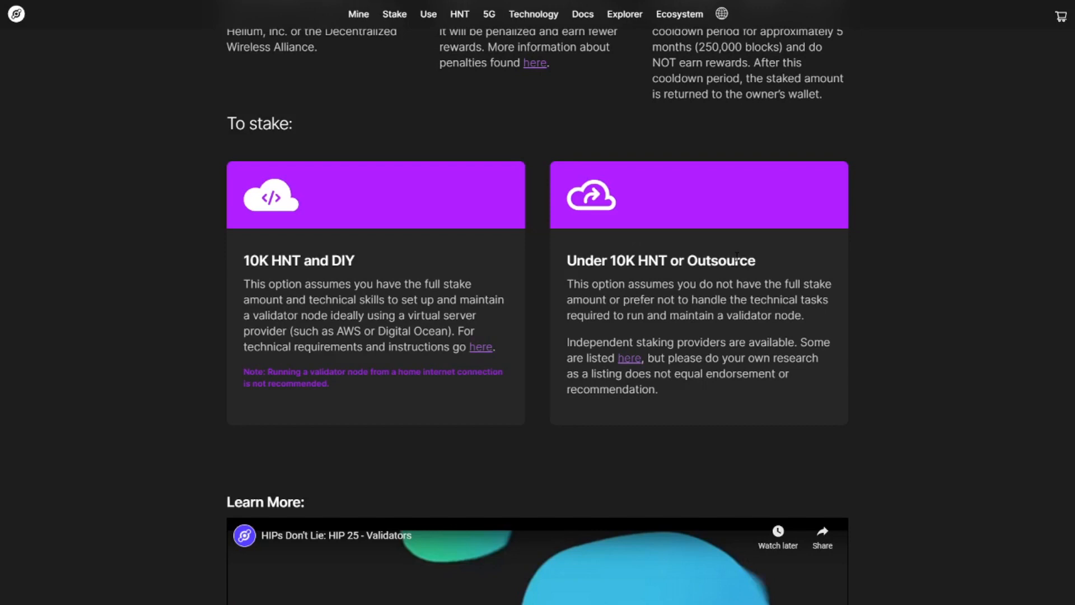
Follow the 'here' link to the docs' validator Technical Requirements page.
left_click(480, 346)
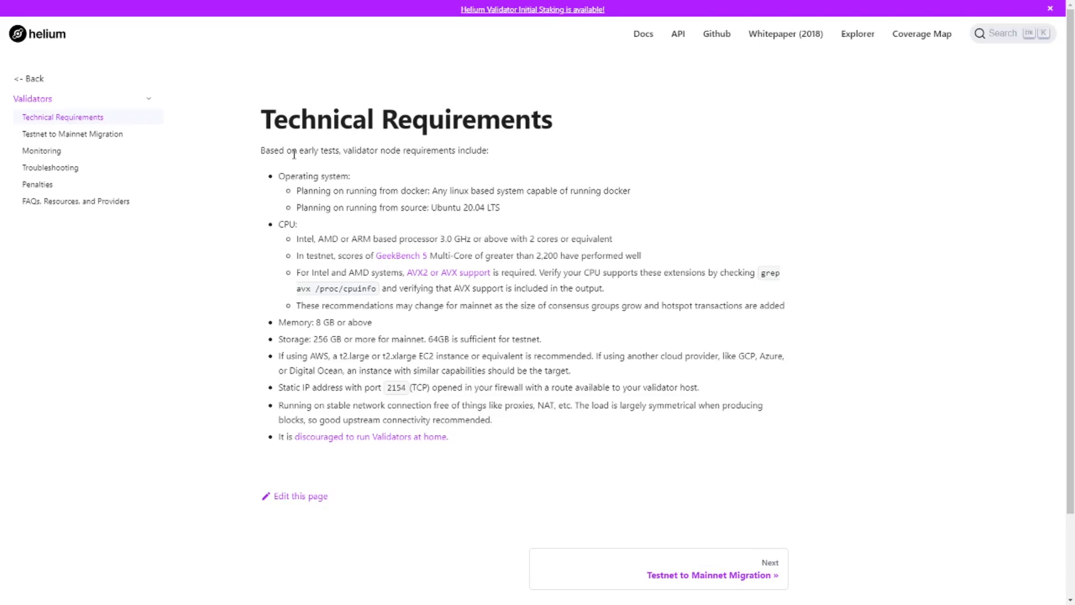
mouse_move(369, 186)
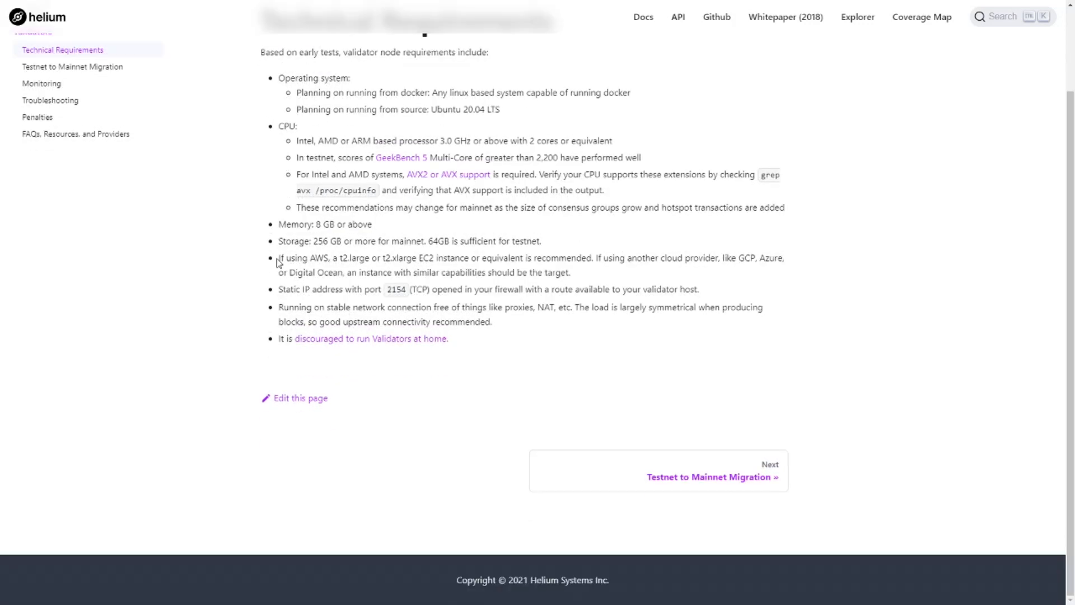
mouse_move(309, 260)
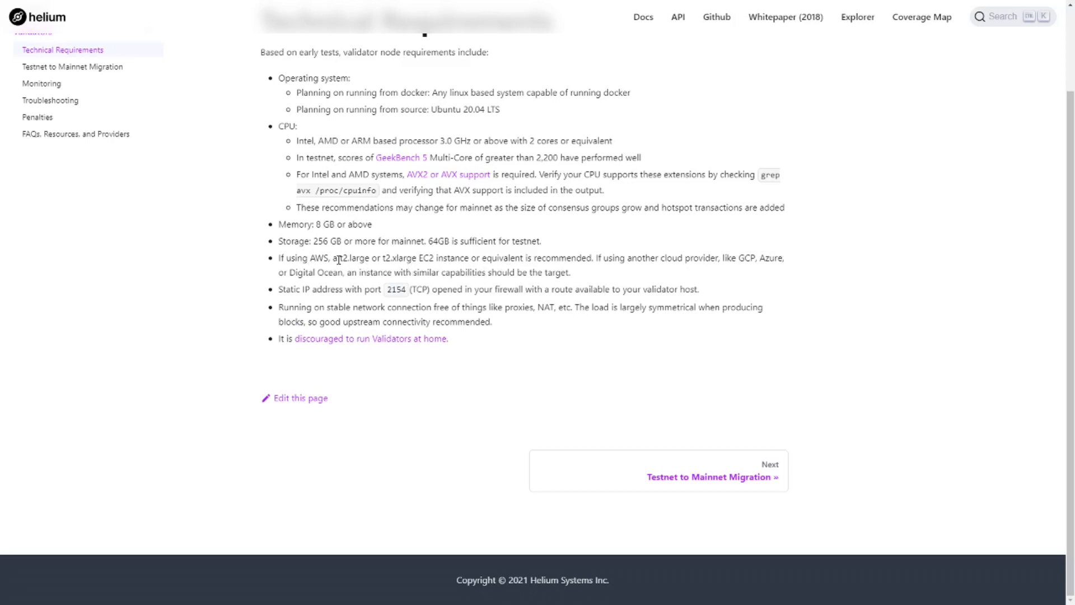
double_click(354, 259)
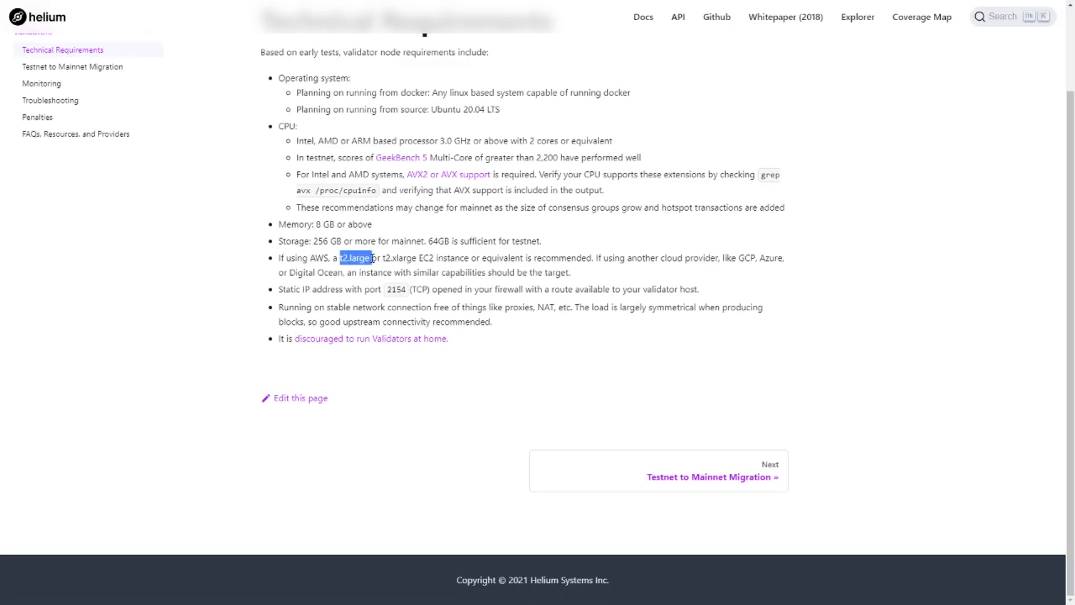
left_click(353, 258)
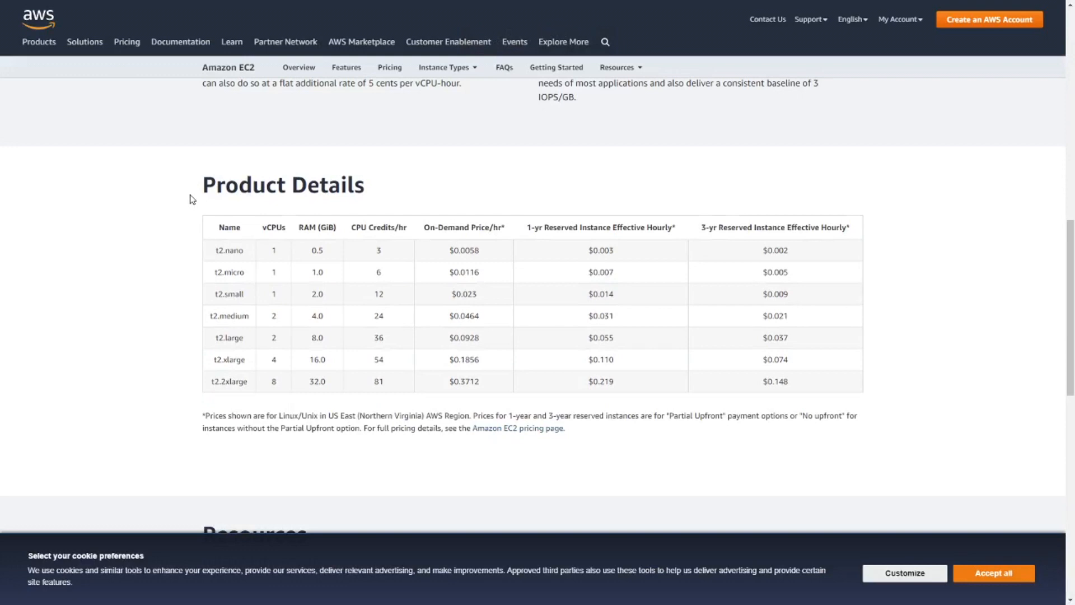
scroll("down", 3)
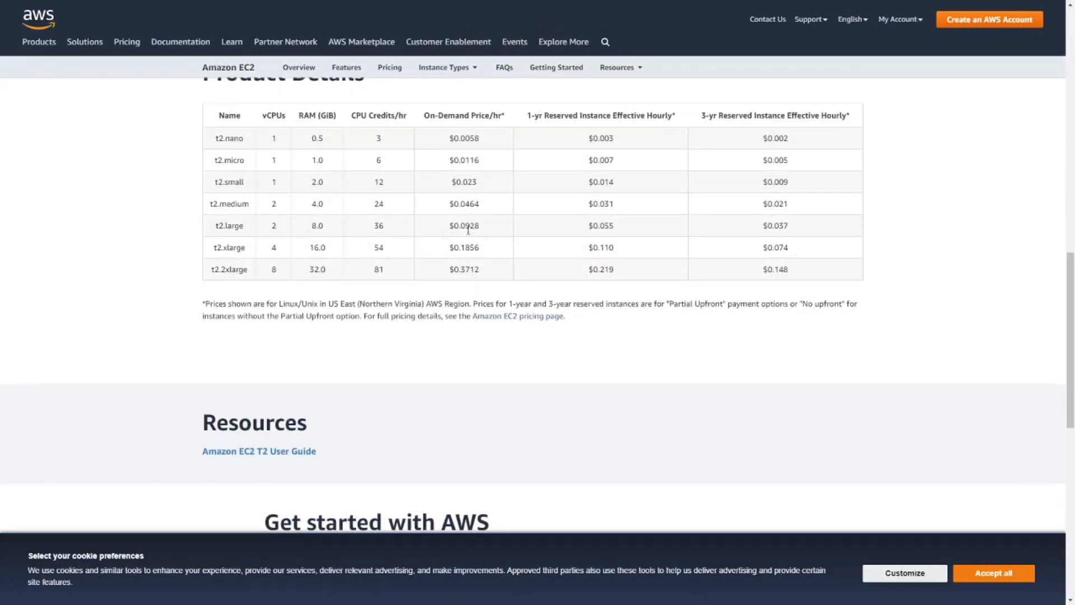
double_click(600, 225)
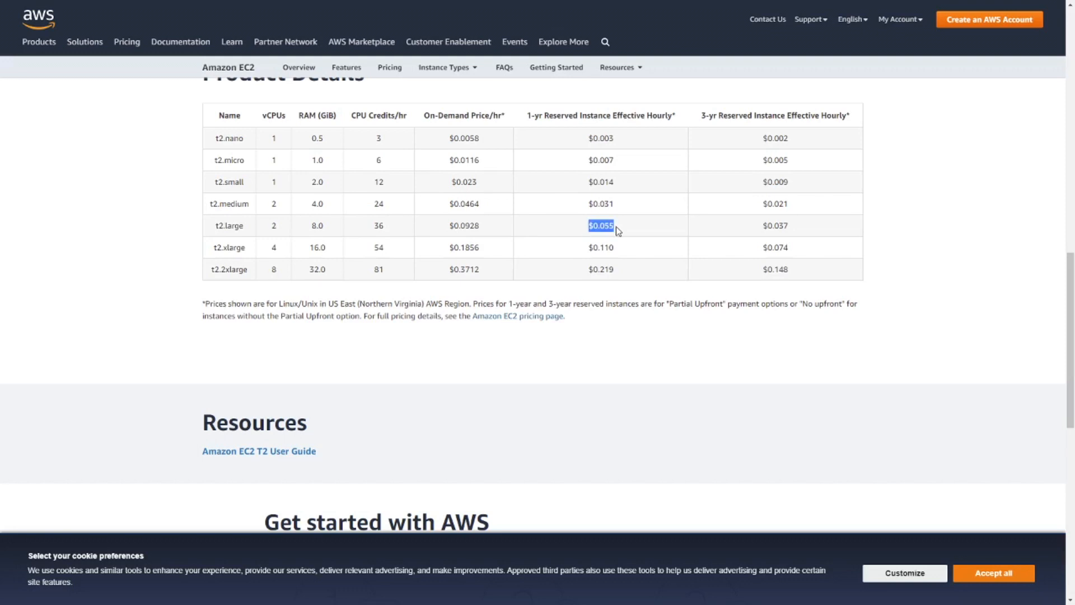
mouse_move(626, 203)
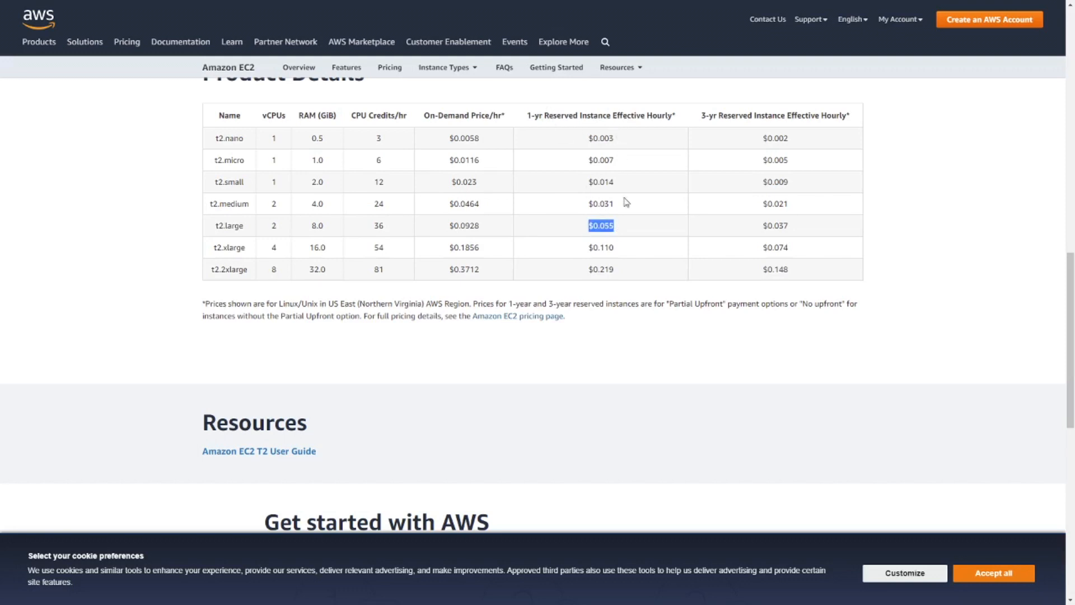
mouse_move(616, 231)
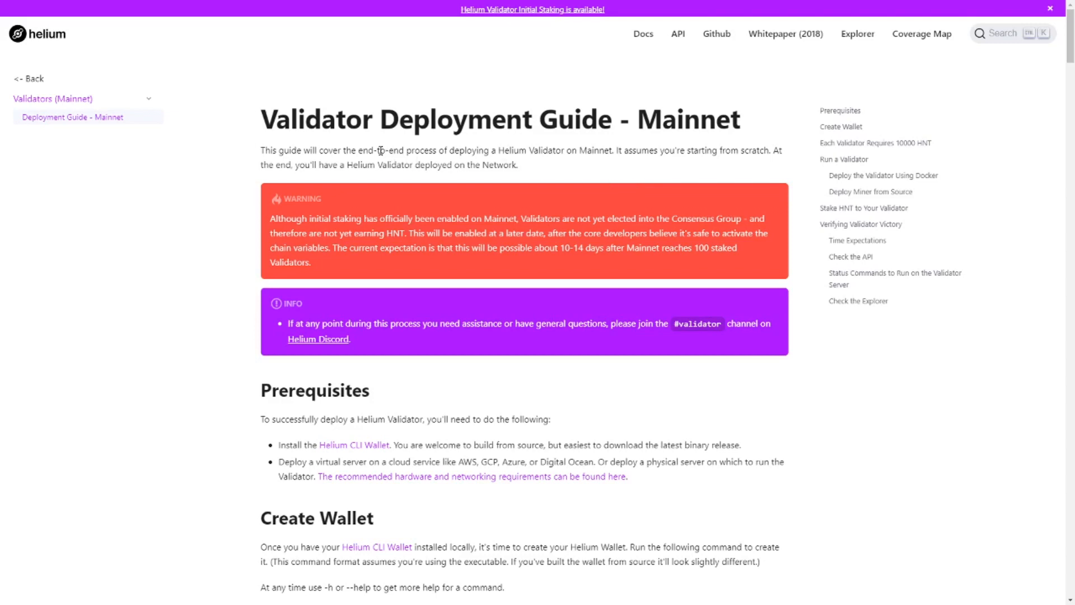
scroll("down", 3)
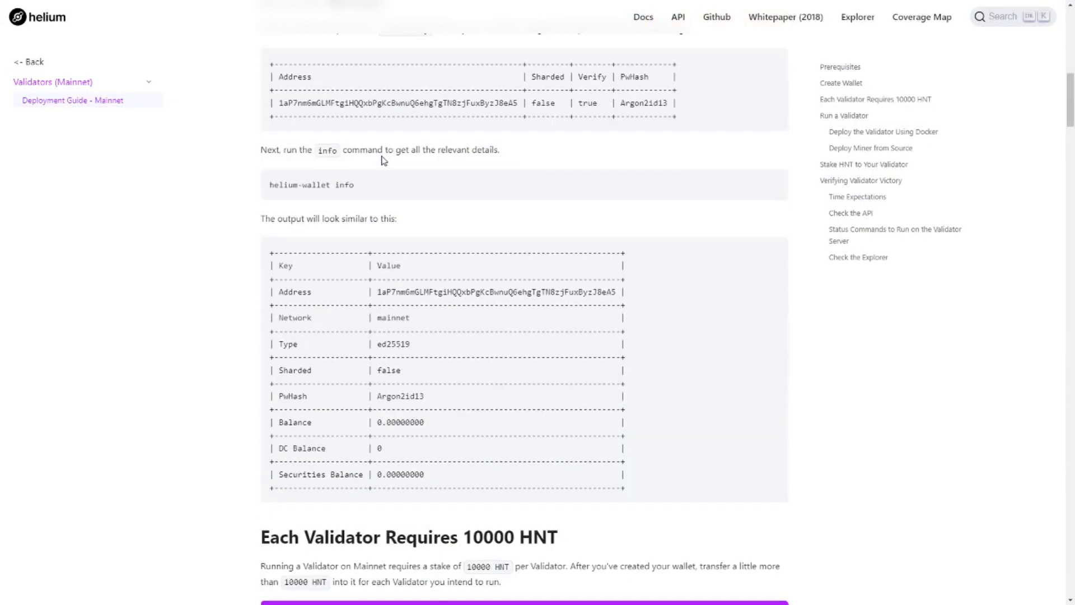
scroll("down", 3)
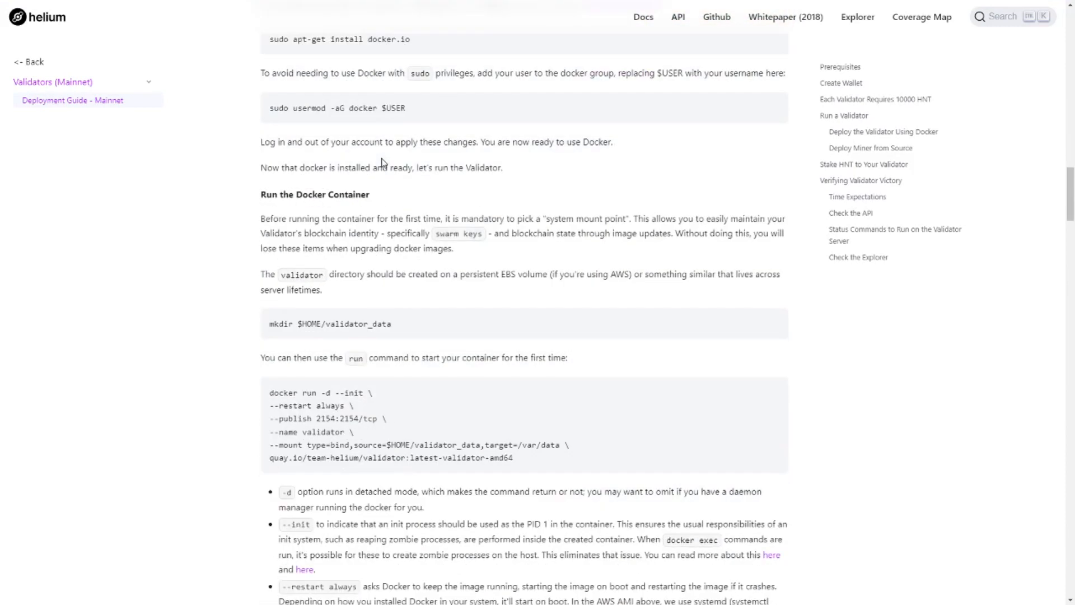
scroll("down", 3)
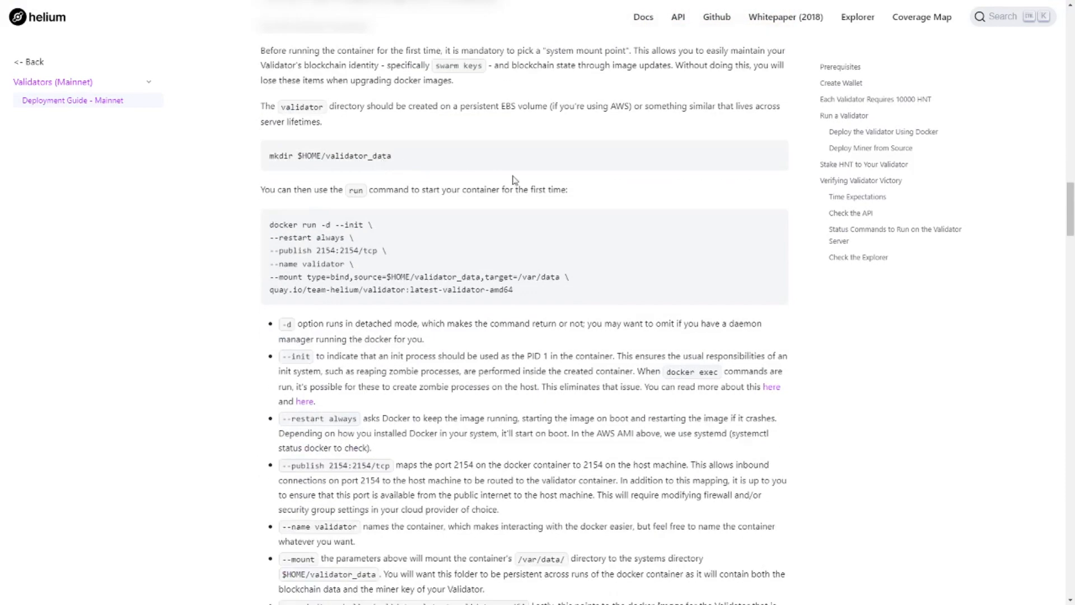
scroll("down", 3)
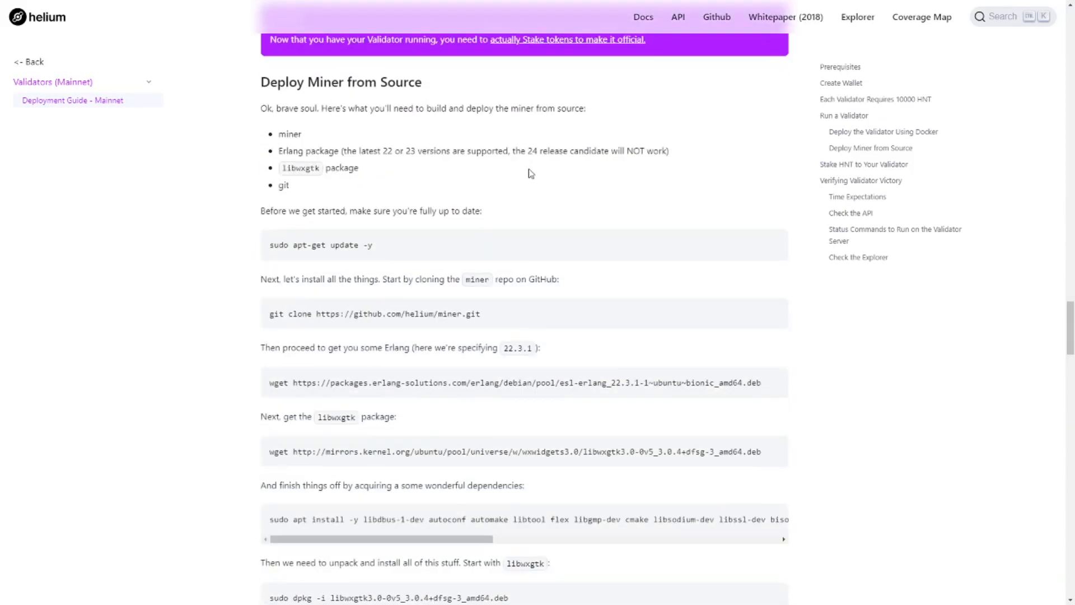
scroll("down", 3)
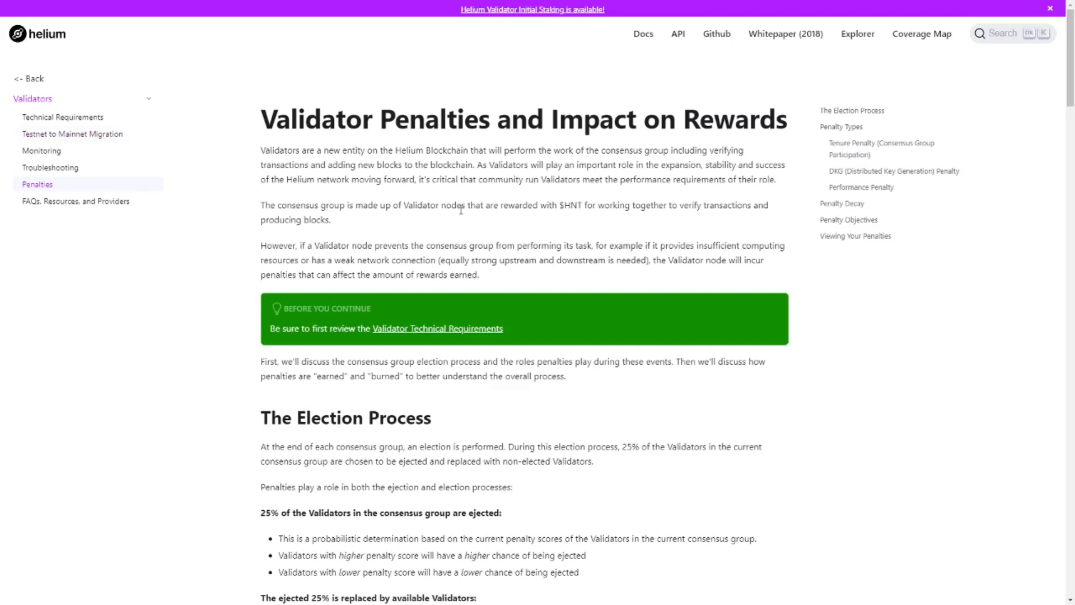
scroll("down", 3)
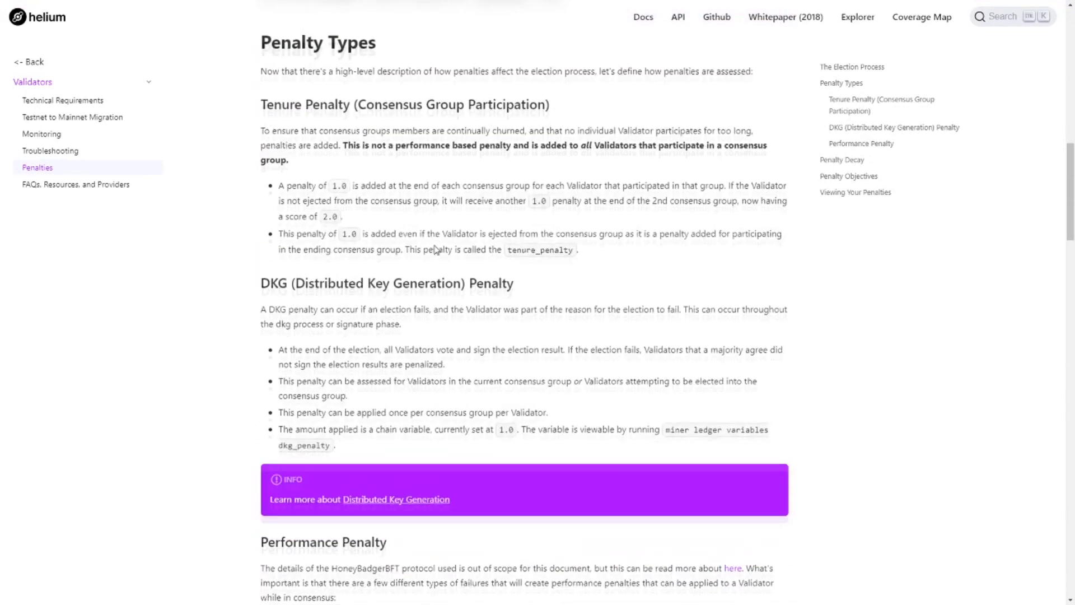
scroll("down", 3)
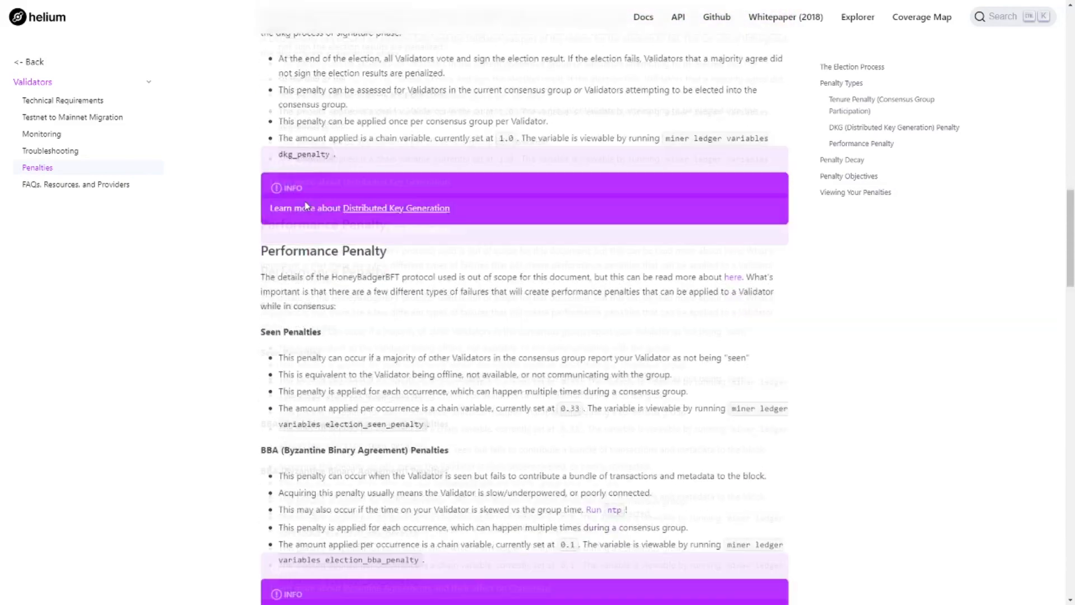
scroll("up", 3)
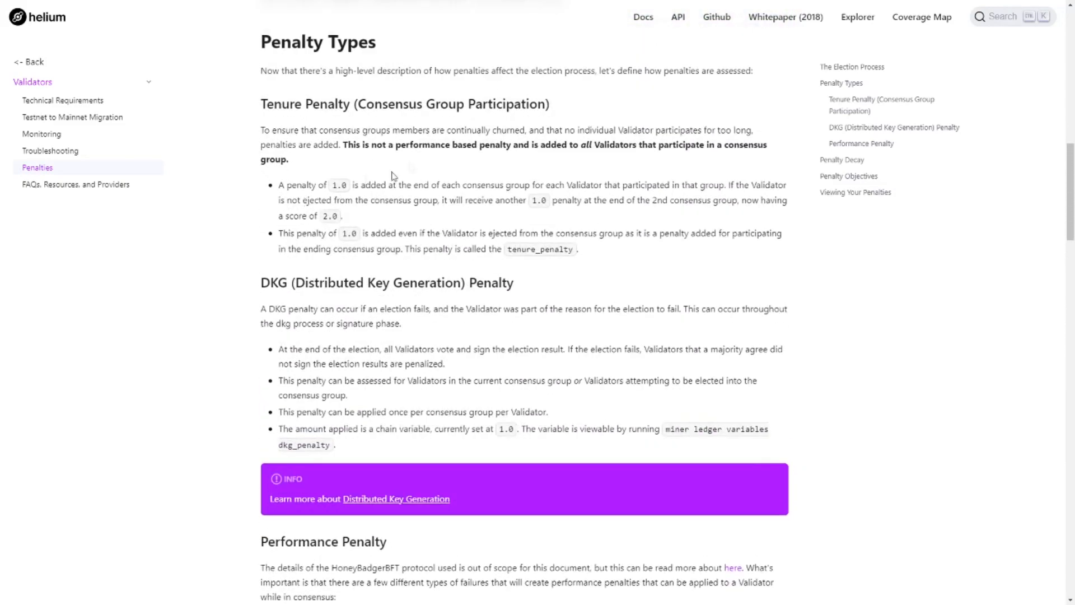
scroll("down", 3)
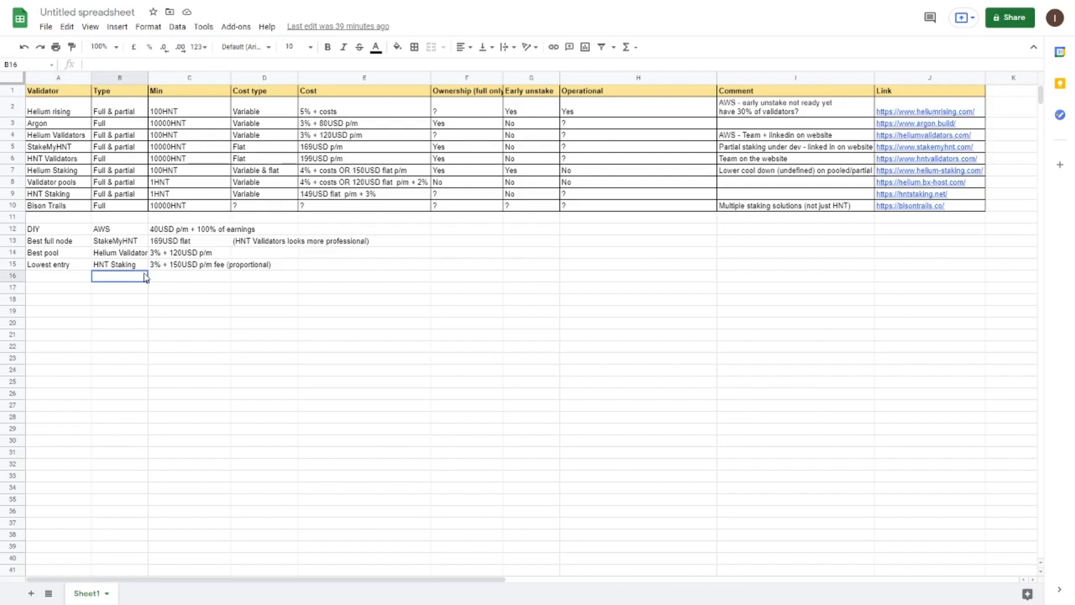
left_click(58, 241)
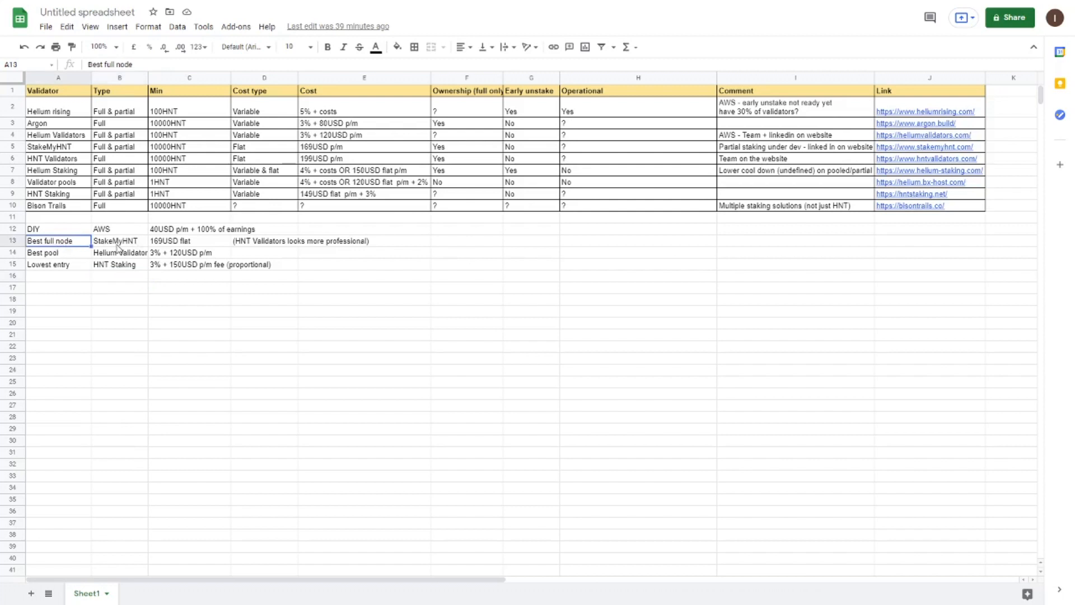
left_click(189, 241)
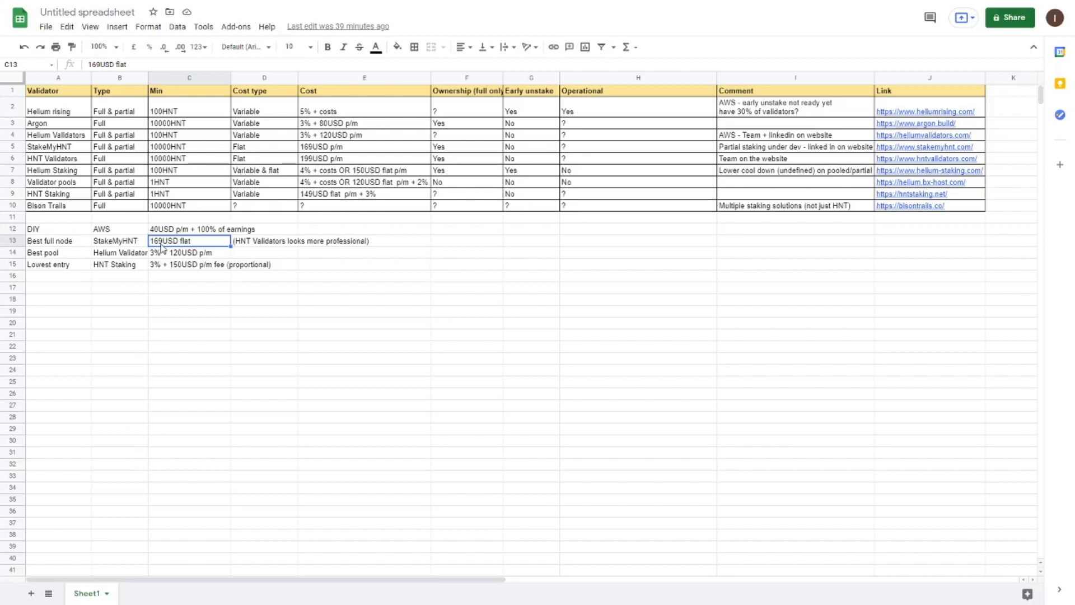
mouse_move(67, 242)
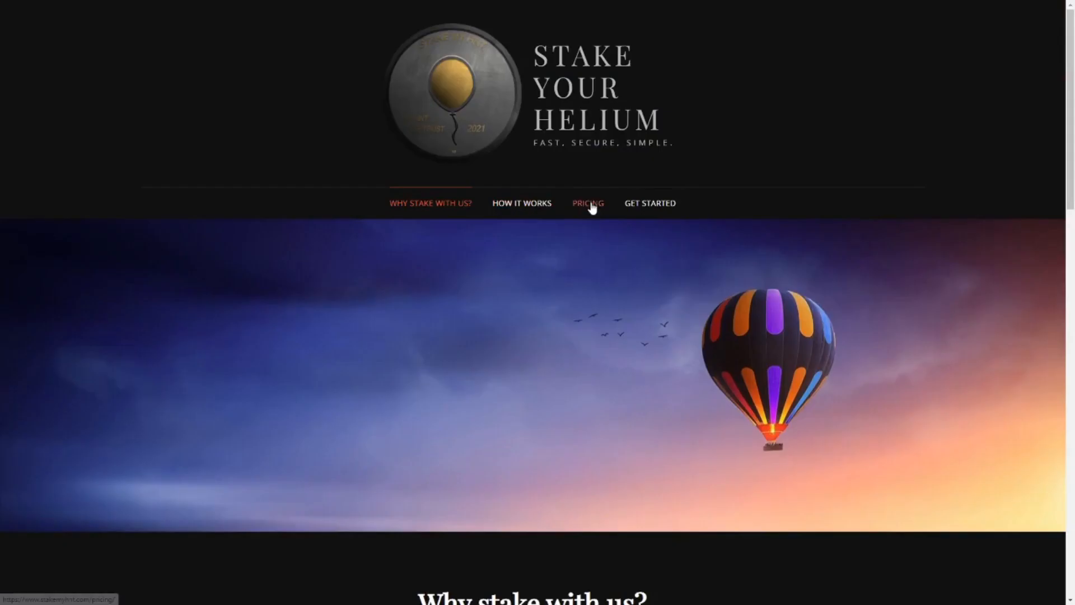
Review Stake My HNT's pricing, including the $169 monthly Full Validator plan.
left_click(588, 203)
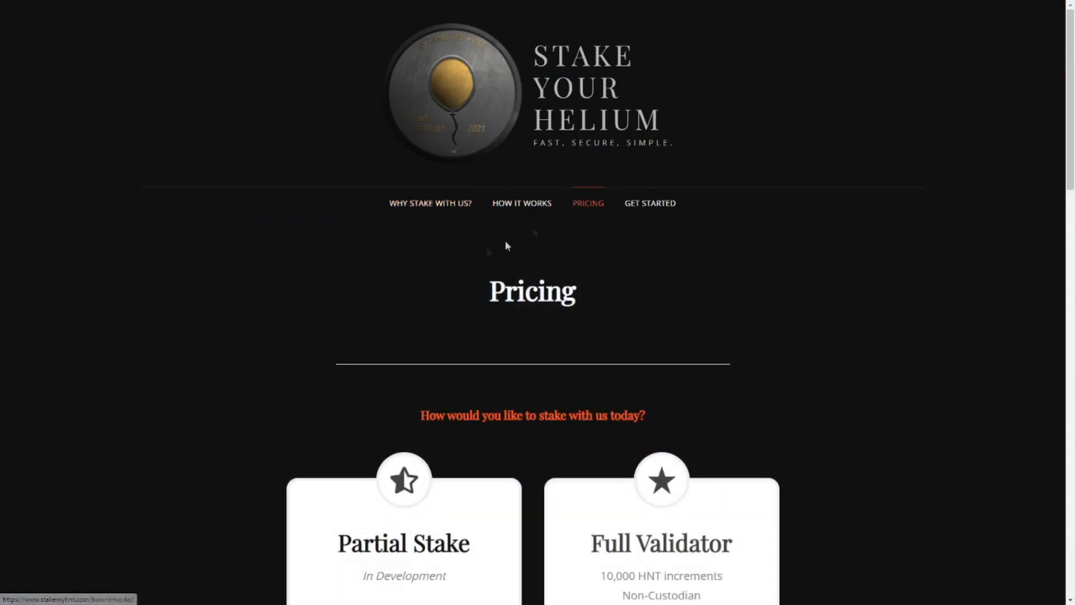
mouse_move(483, 254)
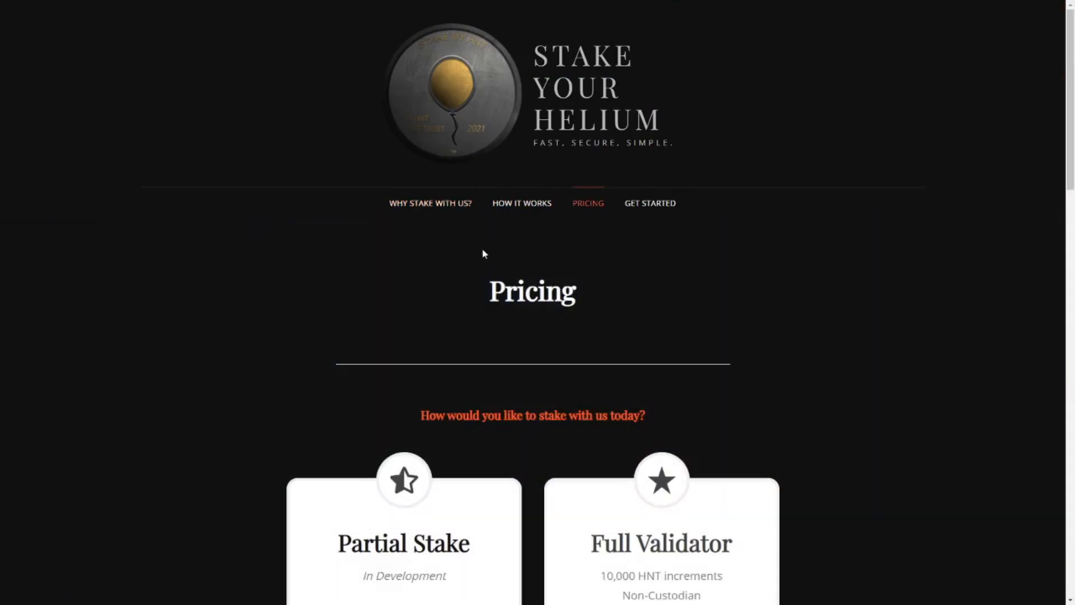
scroll("down", 3)
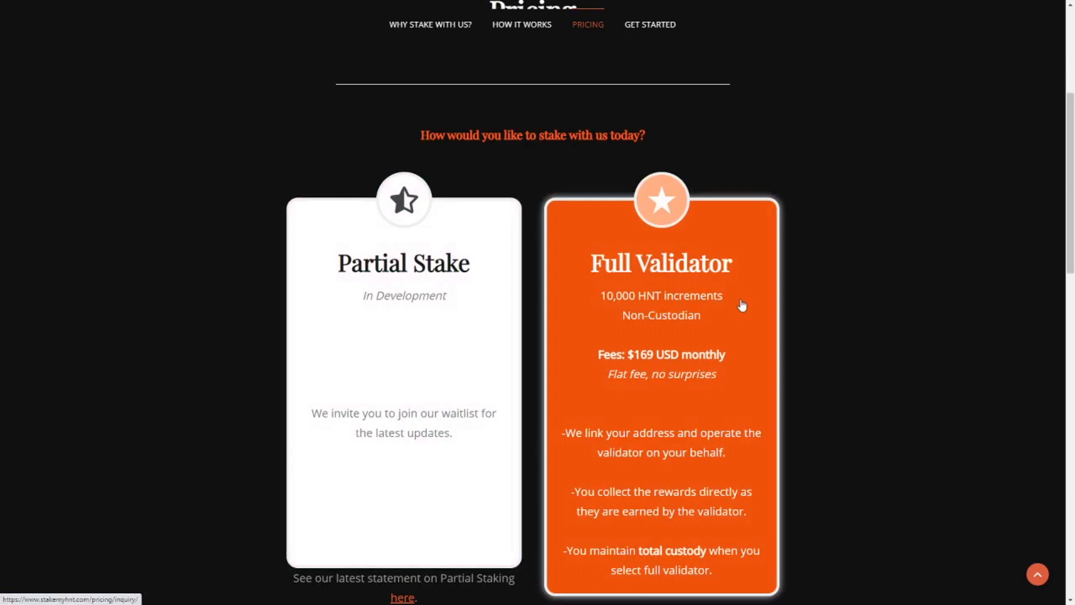
scroll("down", 3)
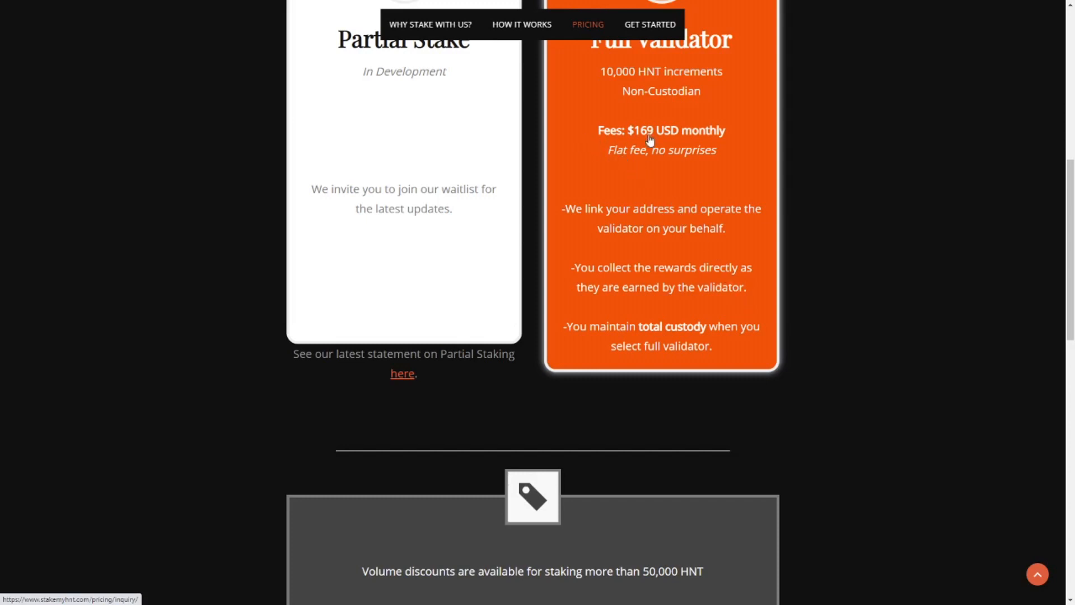
mouse_move(740, 164)
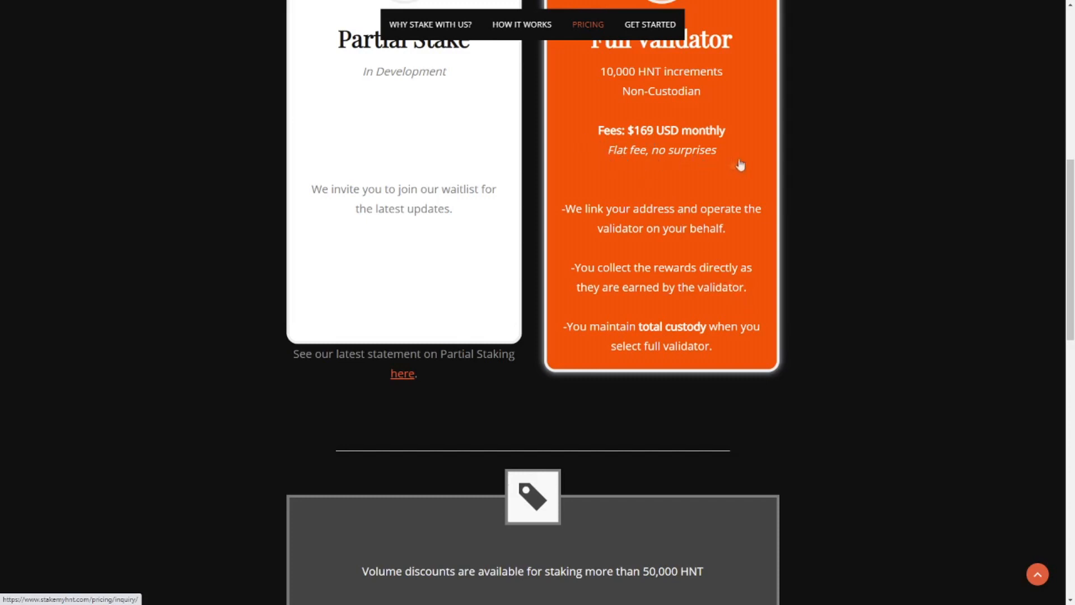
mouse_move(704, 177)
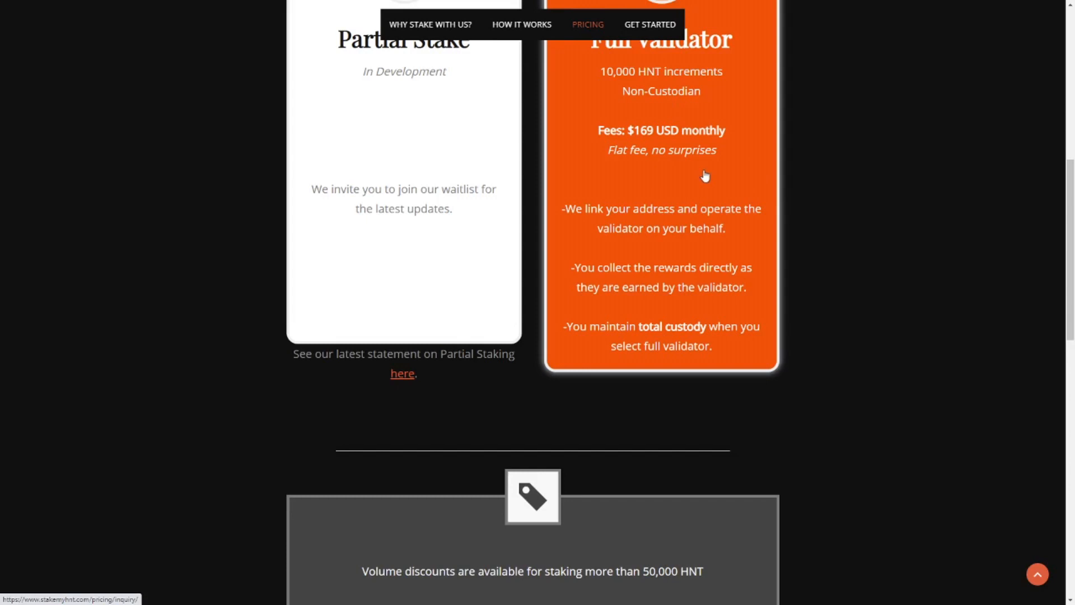
scroll("down", 3)
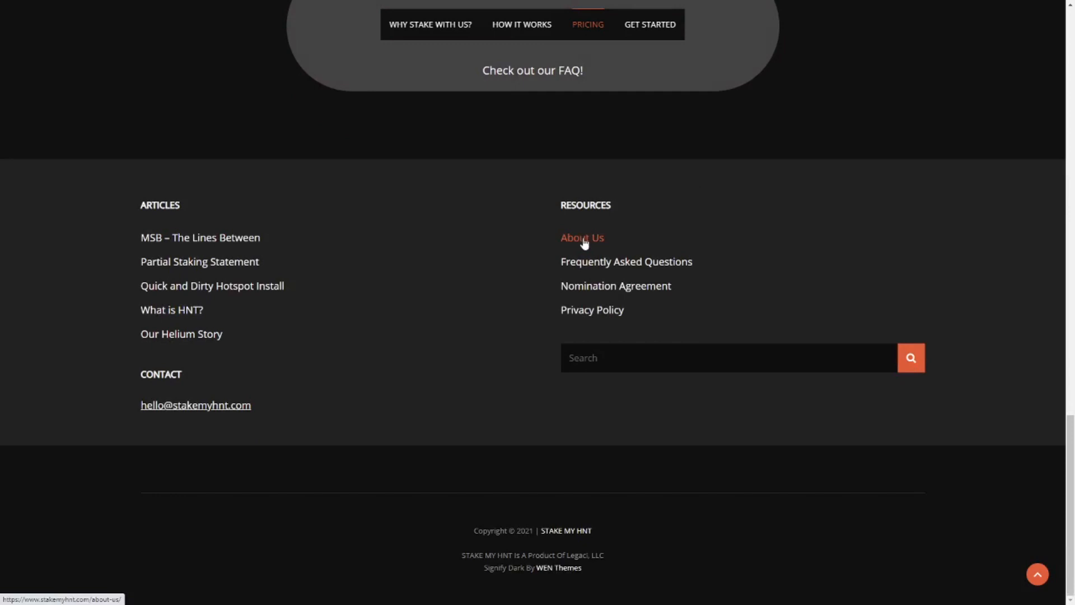
Open the About Us page and scroll through the team bios.
left_click(581, 238)
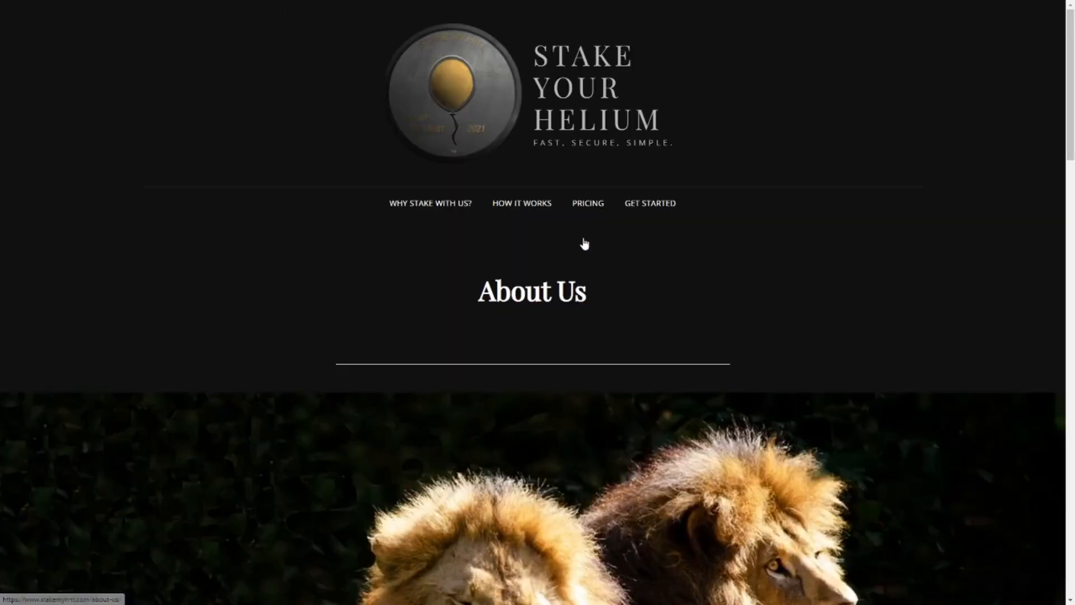
scroll("down", 3)
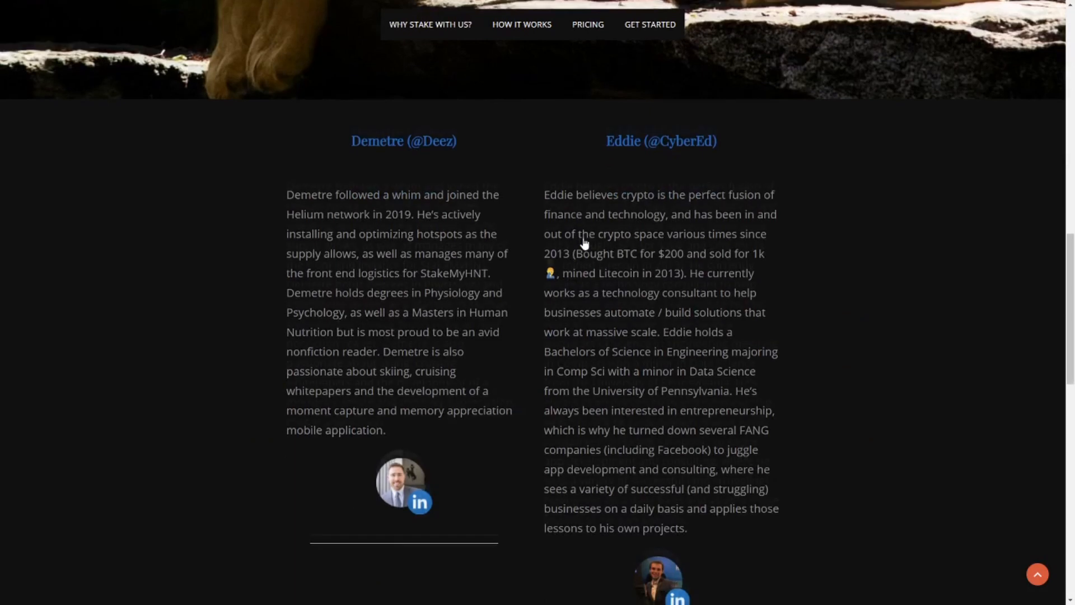
scroll("down", 3)
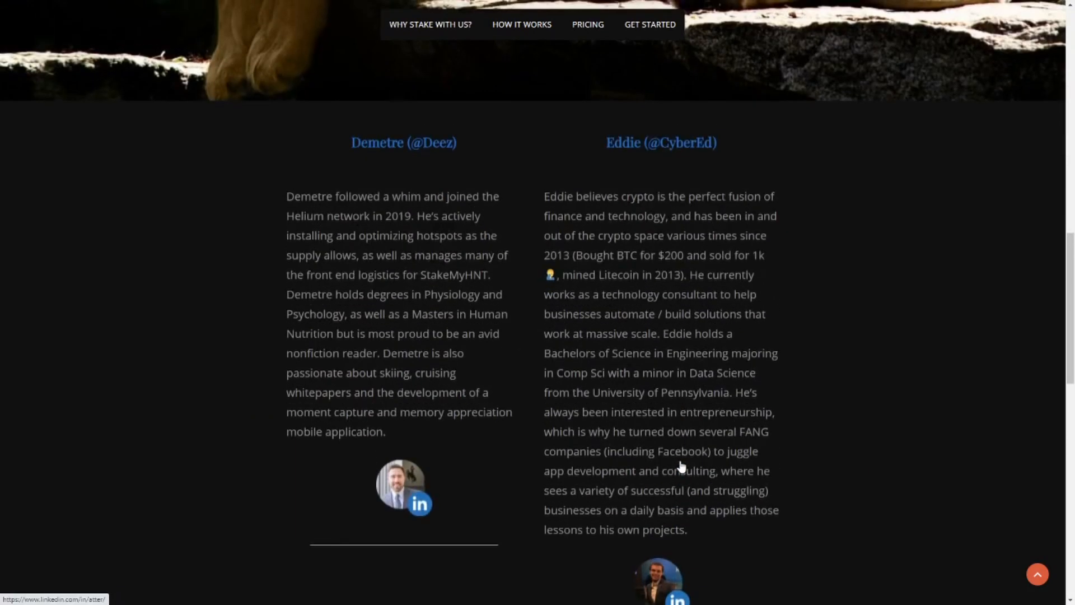
scroll("down", 3)
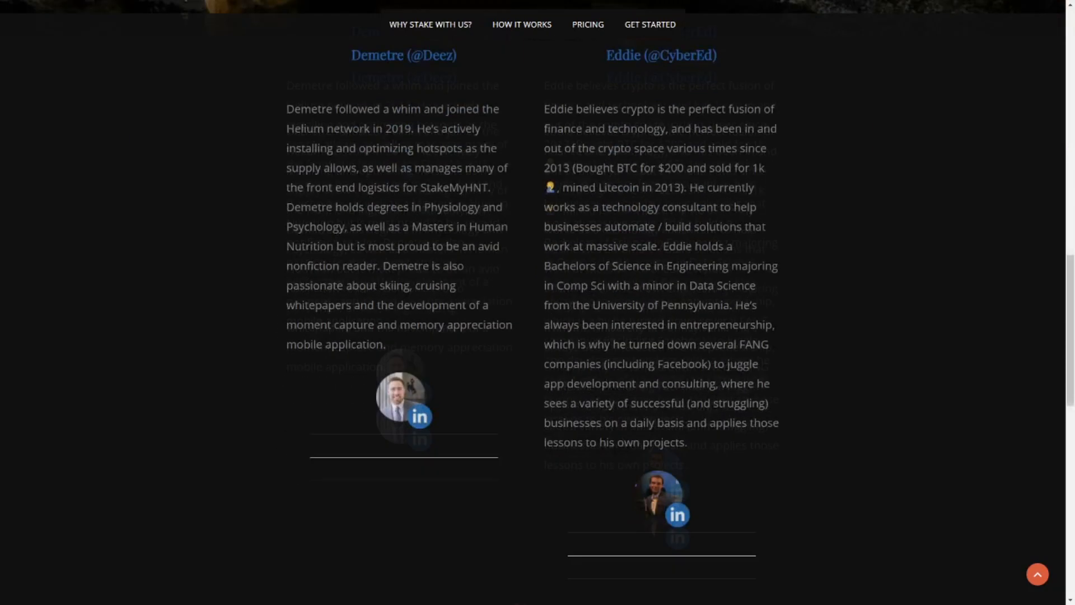
scroll("down", 3)
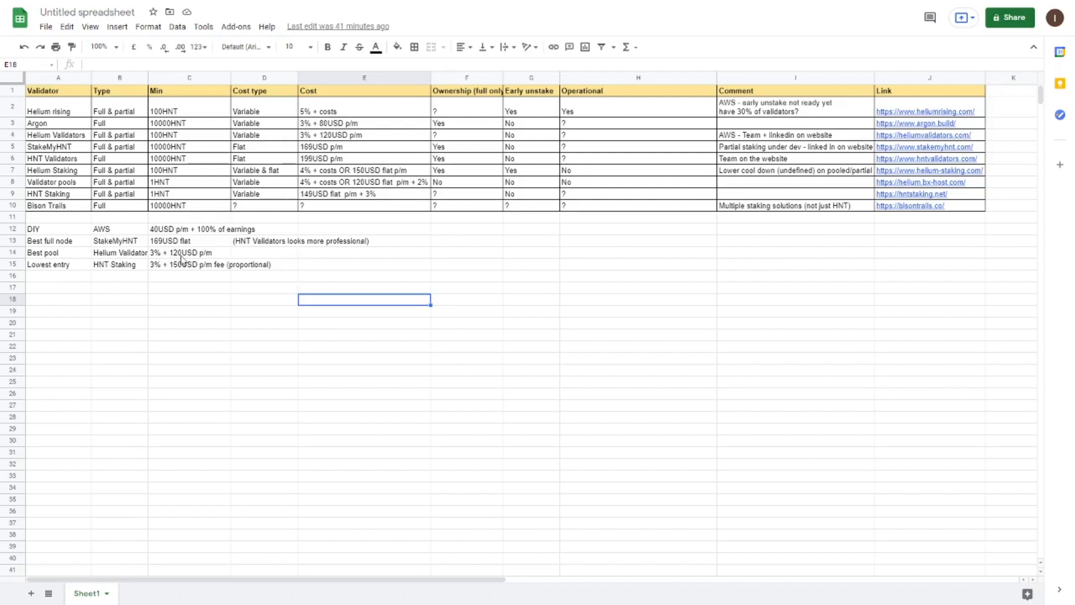
mouse_move(225, 263)
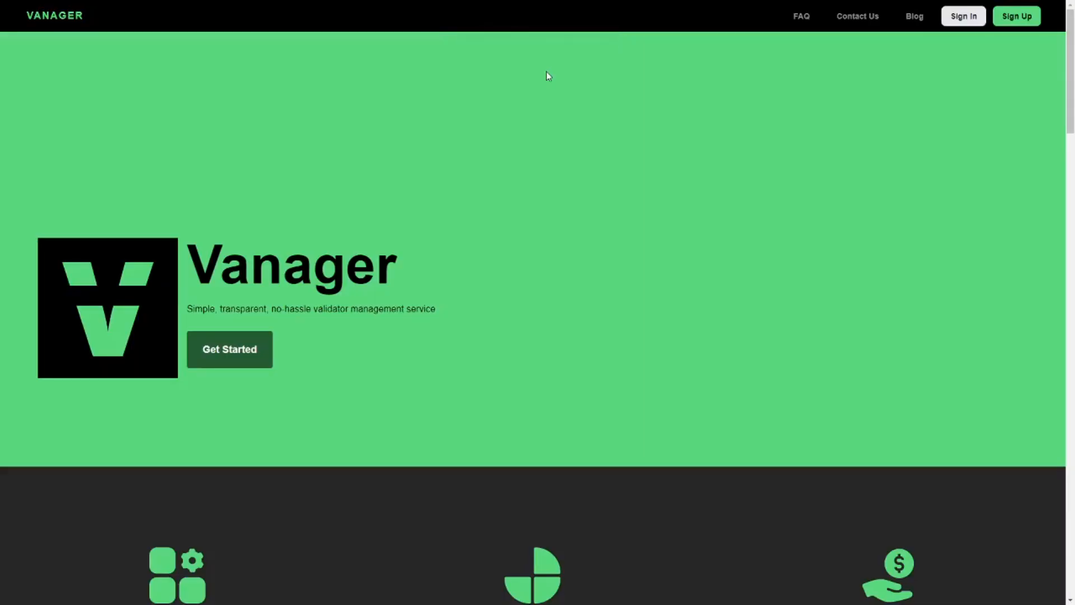
Scroll through Vanager's Stake It Your Way plans and earnings estimator to its three-person team.
scroll("down", 3)
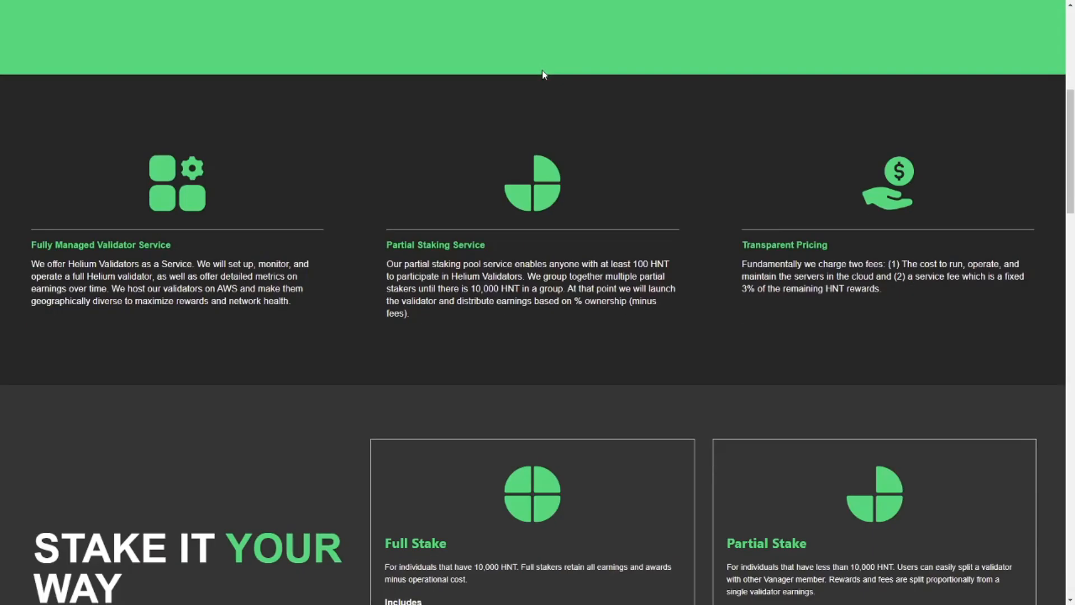
scroll("down", 3)
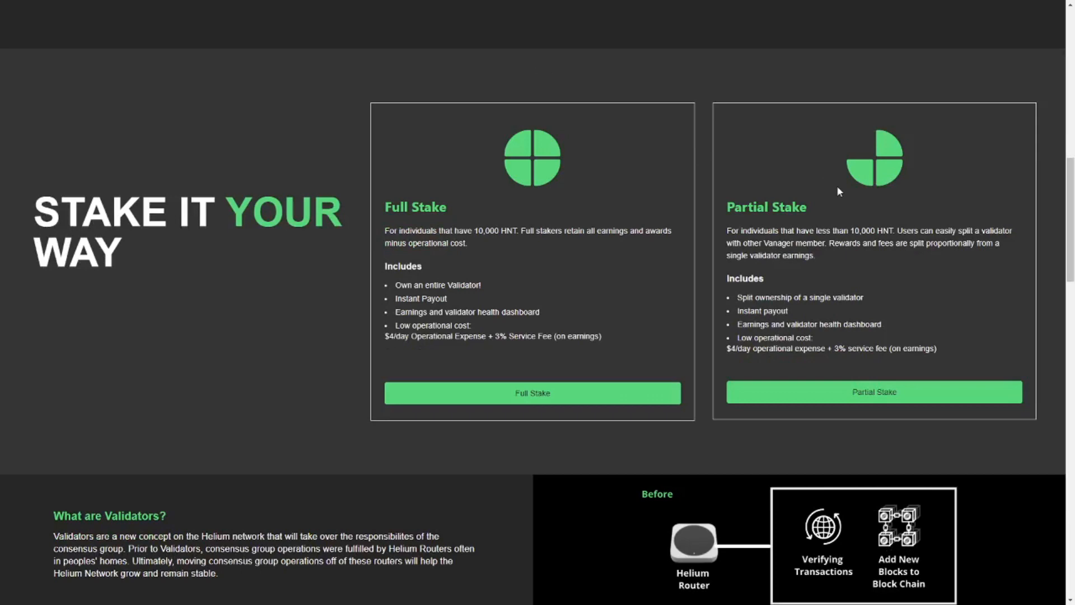
mouse_move(788, 219)
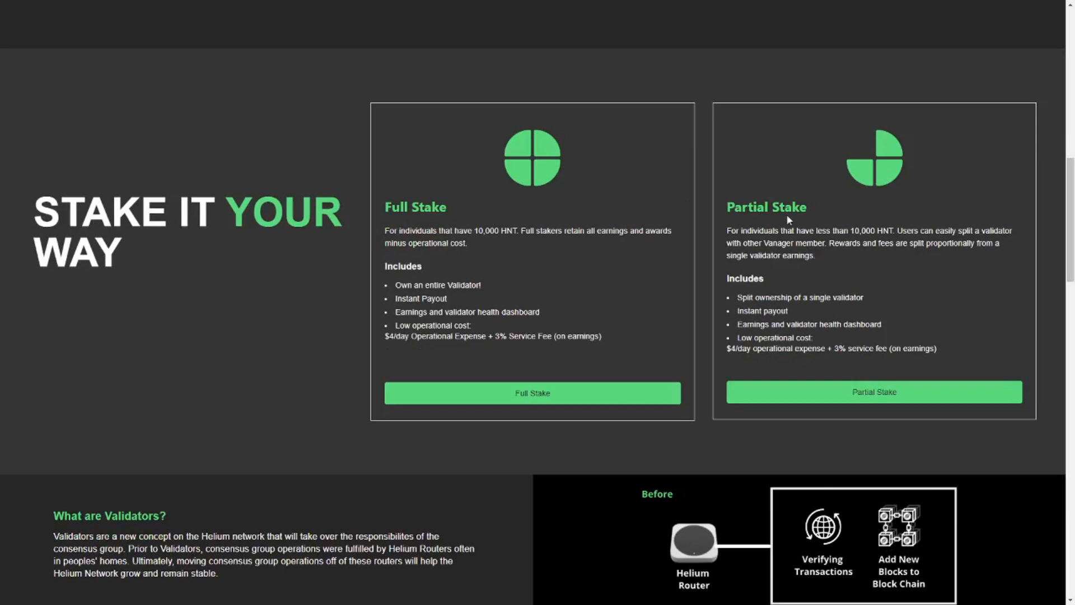
scroll("down", 3)
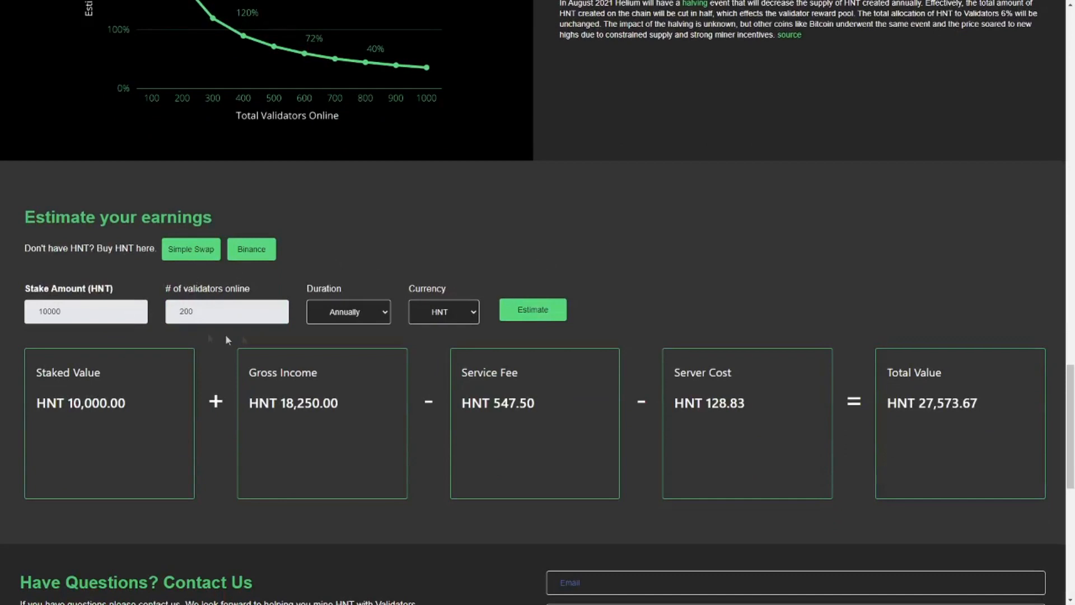
scroll("down", 3)
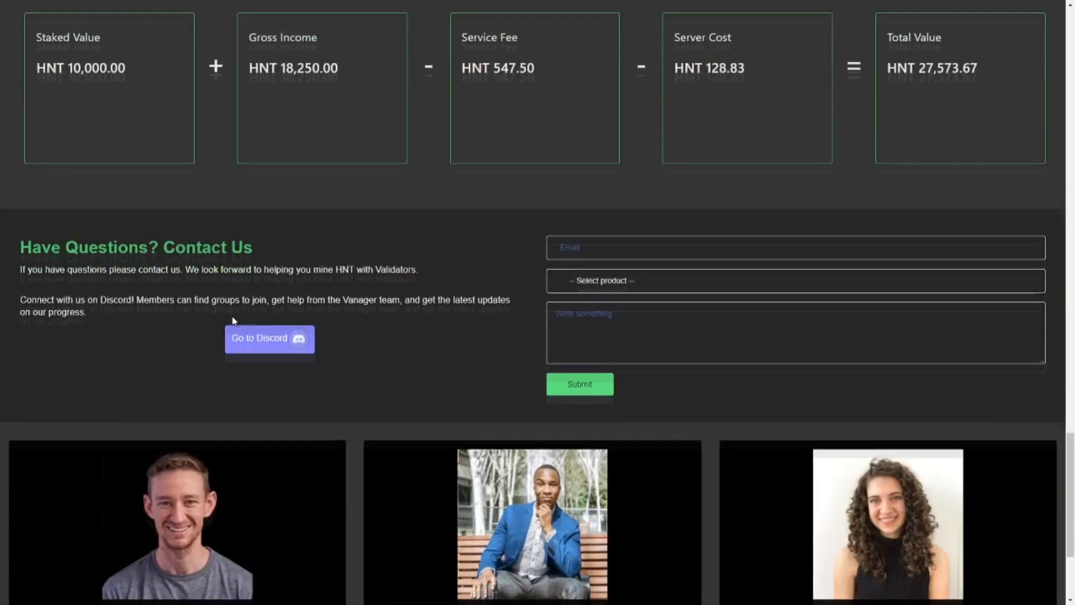
scroll("down", 3)
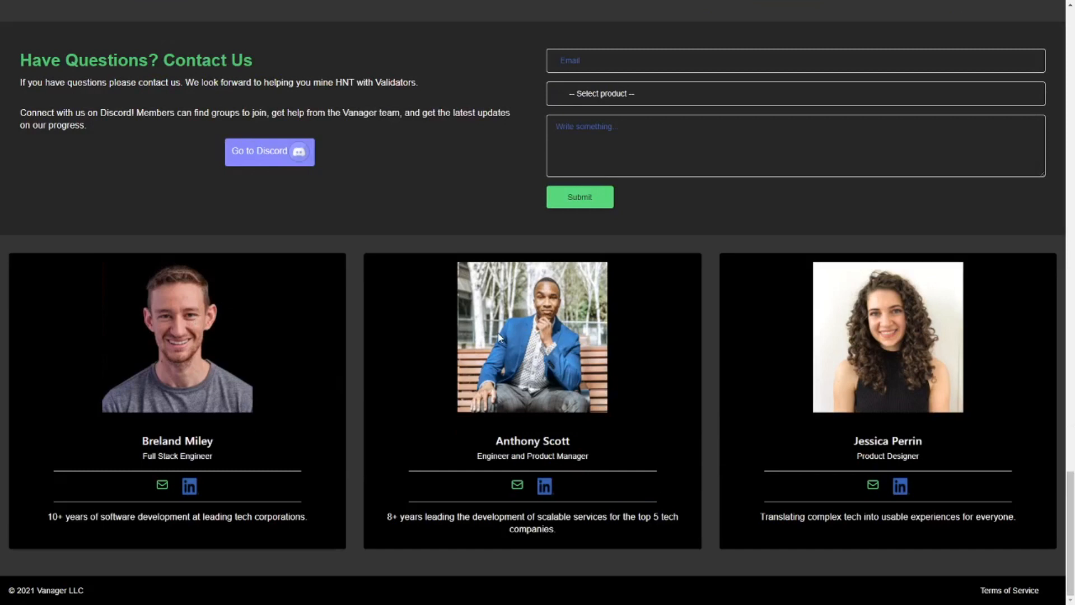
mouse_move(544, 487)
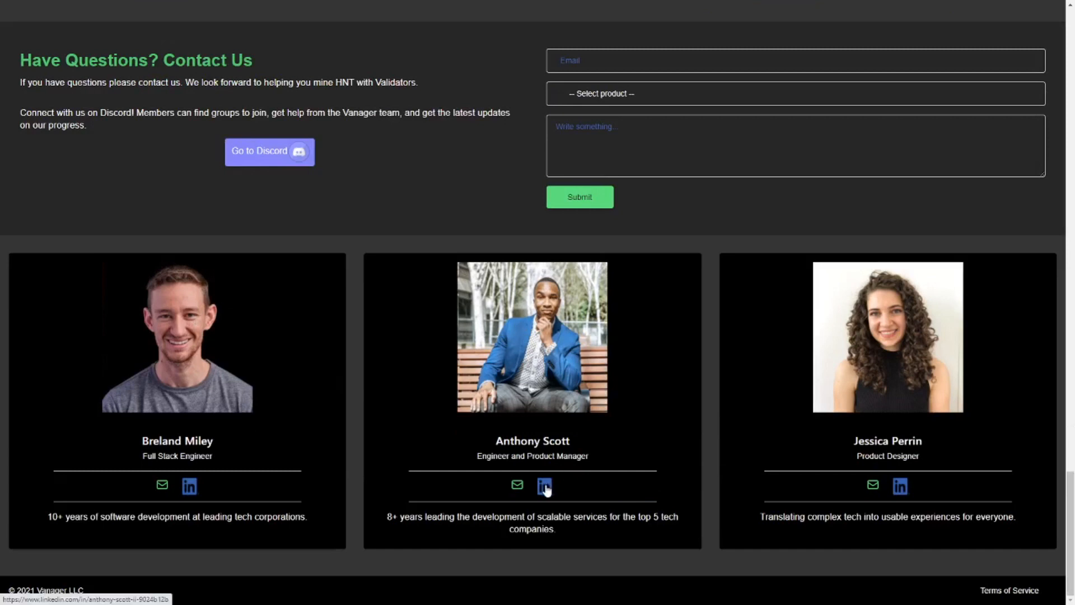
mouse_move(682, 487)
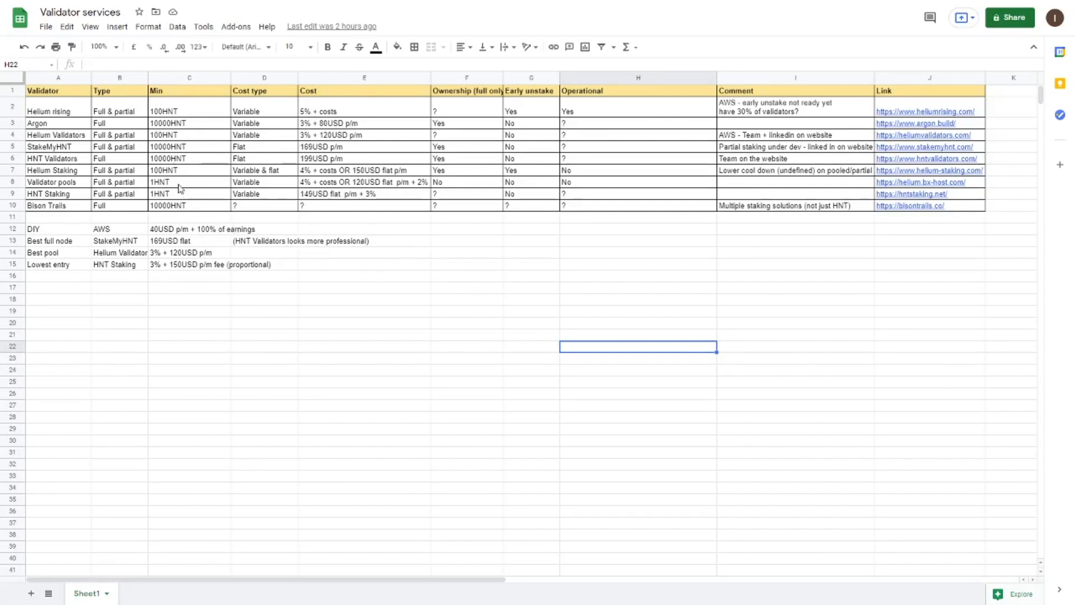
mouse_move(333, 191)
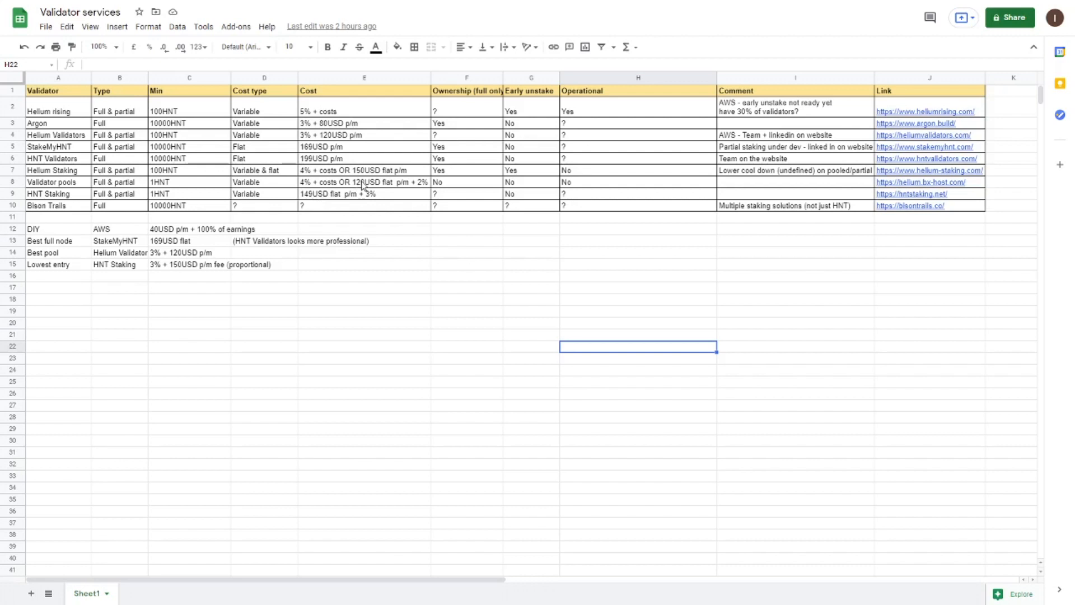
mouse_move(377, 199)
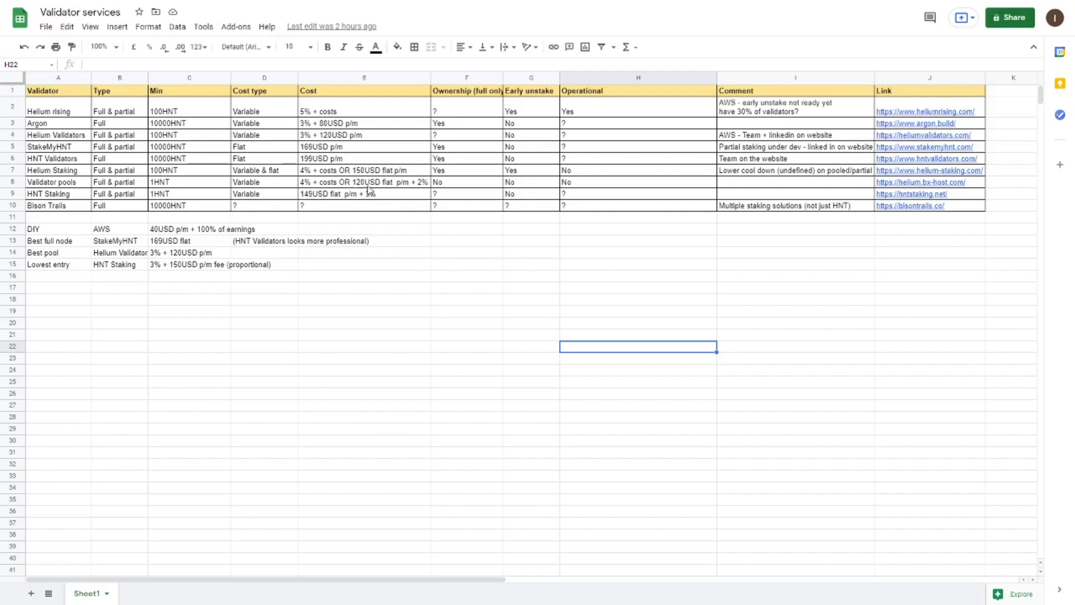
mouse_move(369, 191)
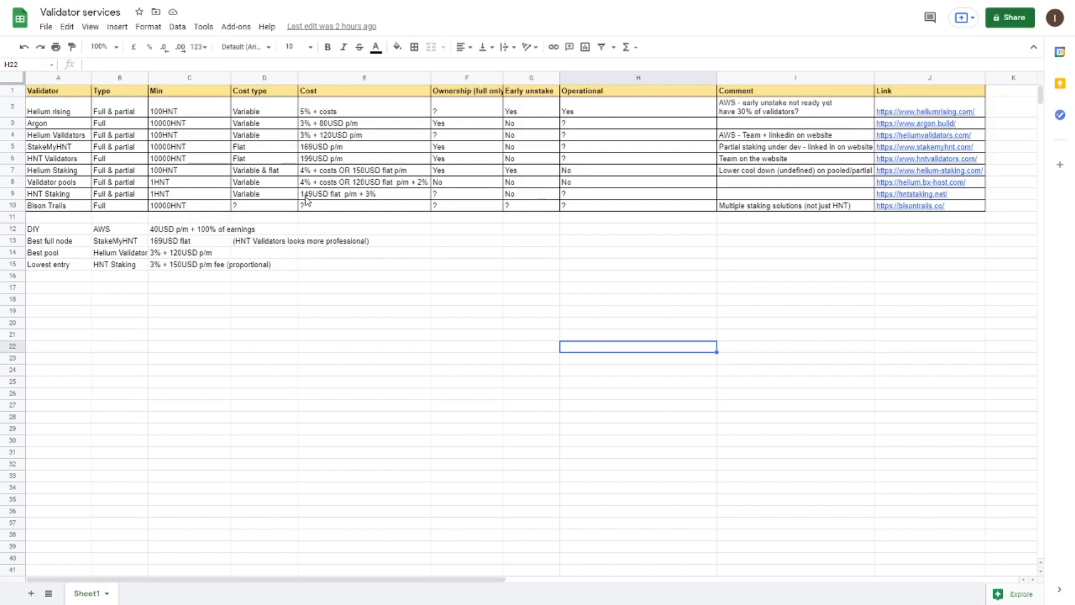
mouse_move(317, 202)
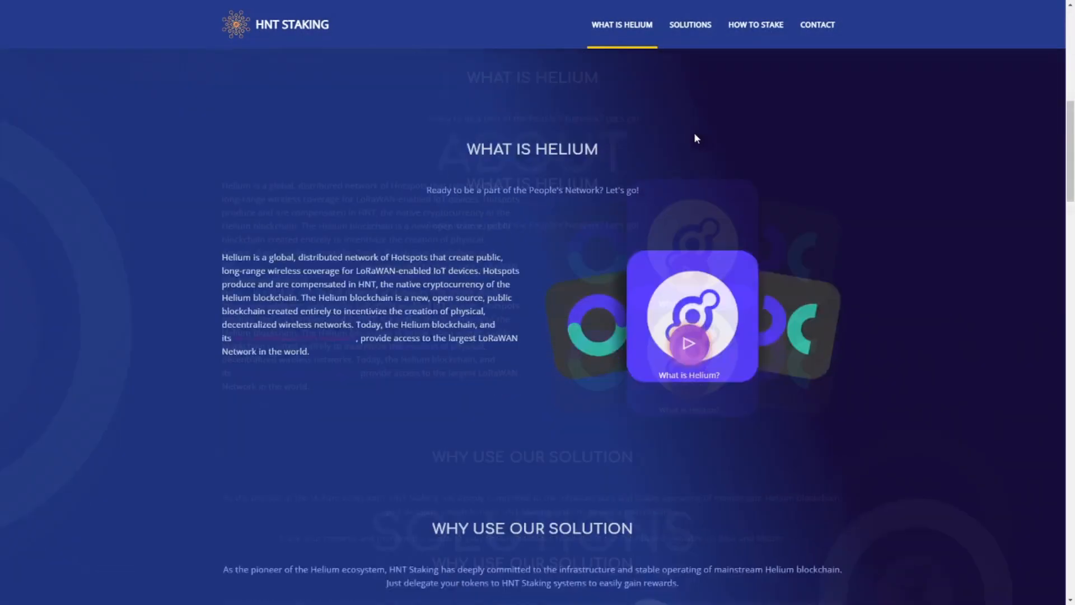
Switch to the HNT Staking site and scroll down to its Contact section.
left_click(755, 24)
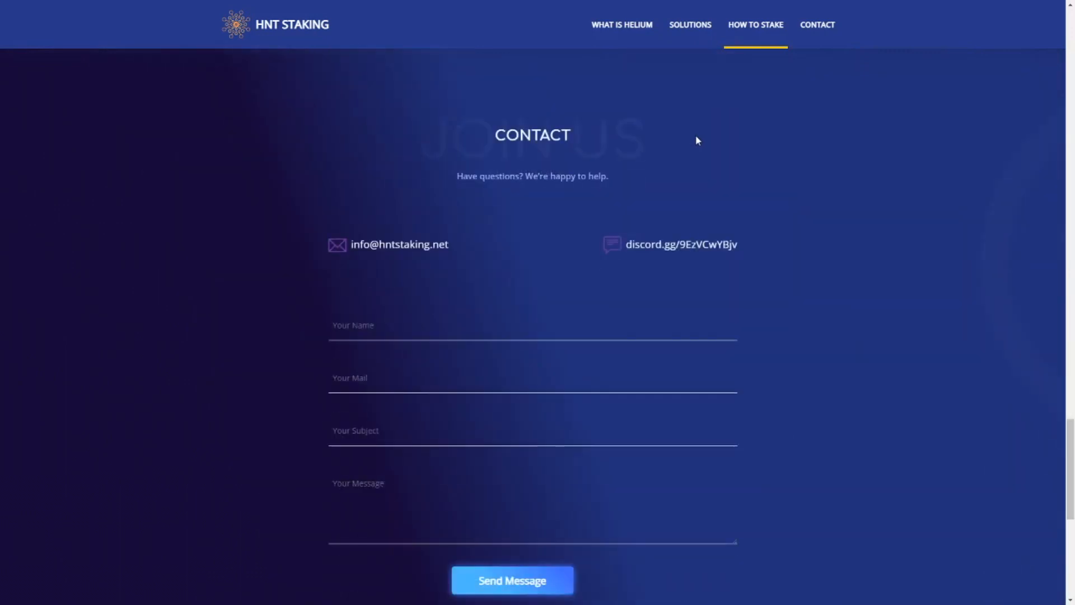
mouse_move(777, 243)
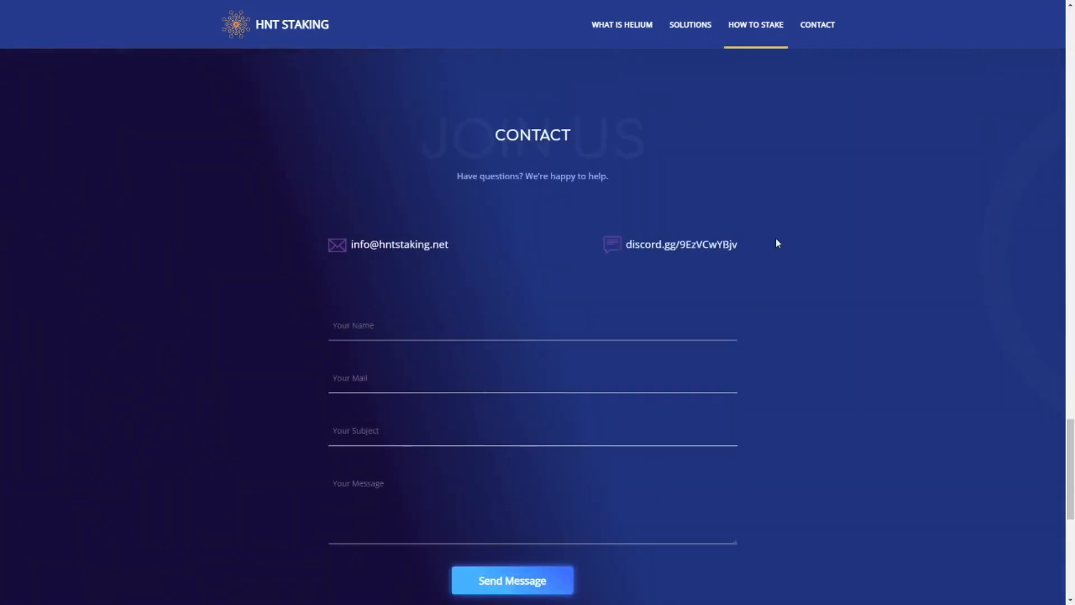
scroll("down", 3)
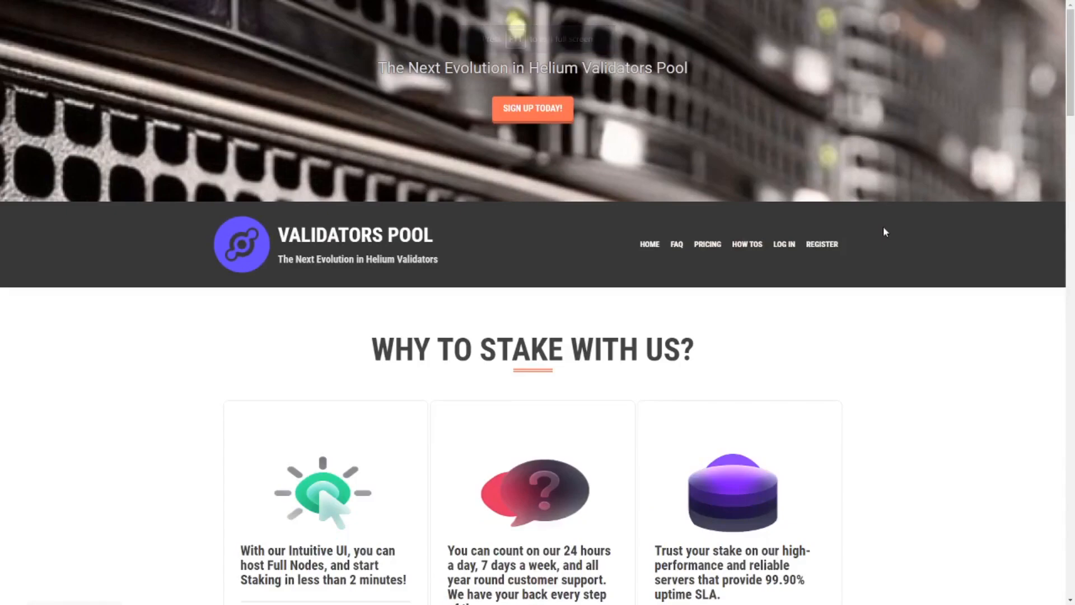
Scroll through Validators Pool's shared pool facts and pricing, then back up to Our Values.
scroll("down", 3)
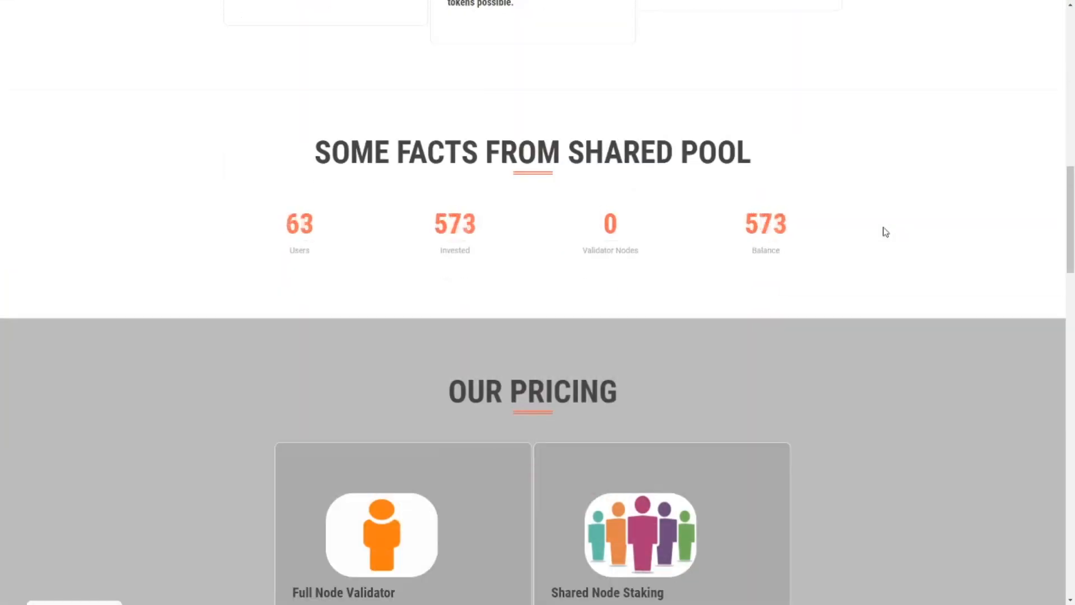
scroll("down", 3)
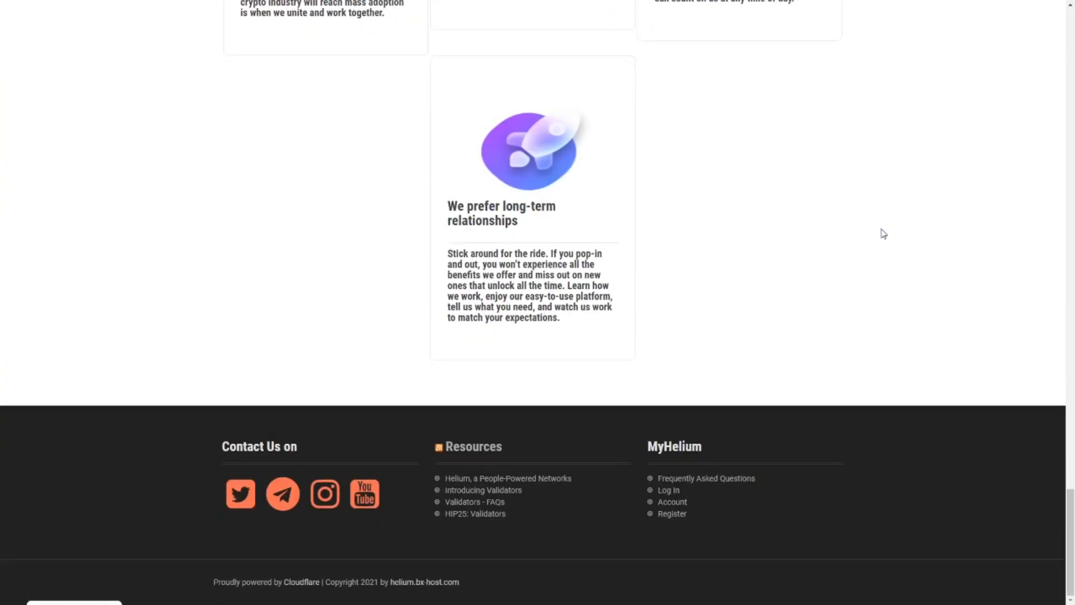
mouse_move(383, 492)
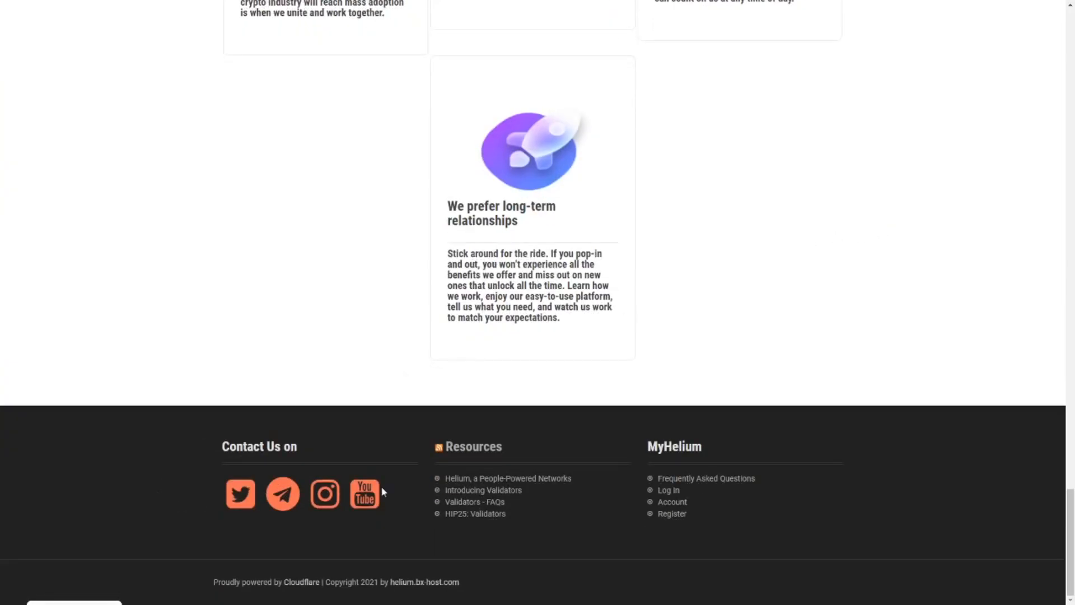
scroll("up", 3)
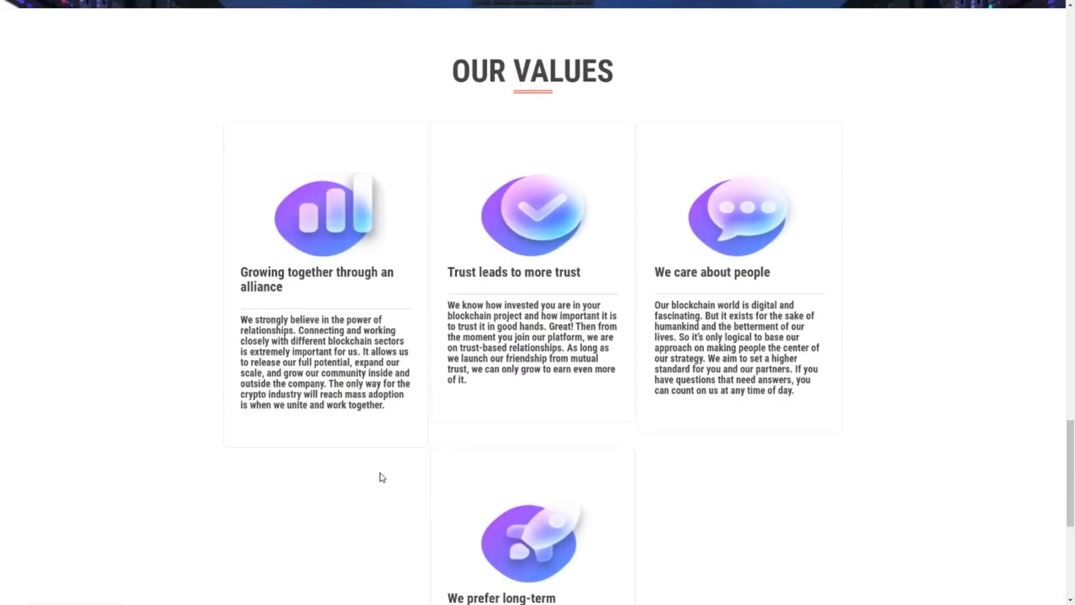